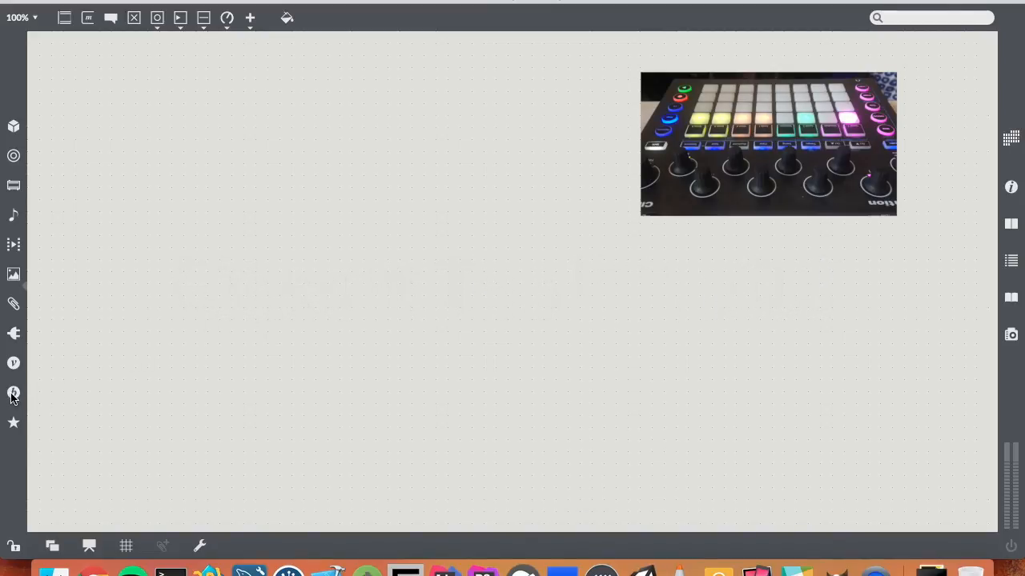
- Browse the BEAP module list briefly, then bring up the Paste From library list on the canvas
click(13, 392)
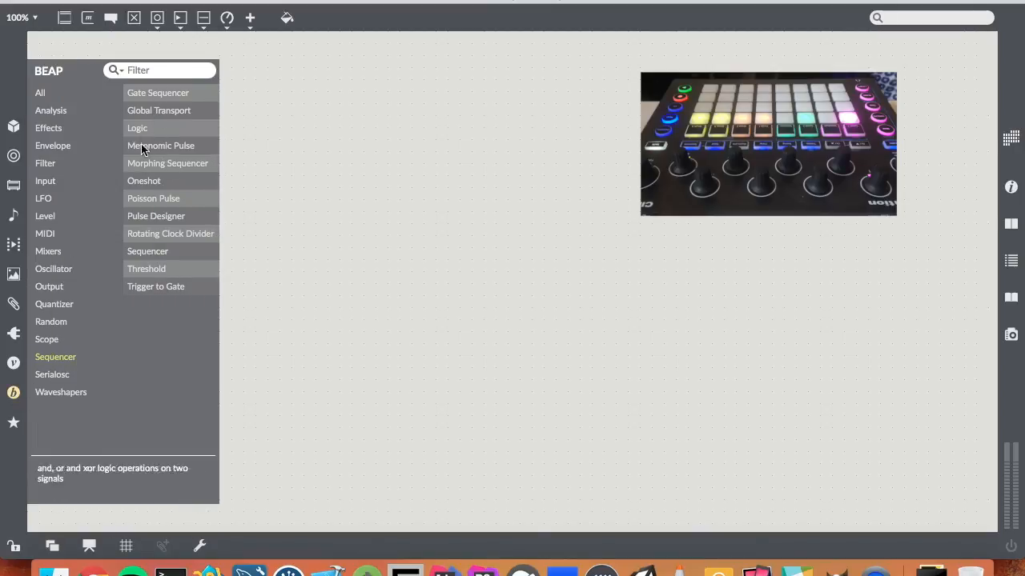
click(370, 138)
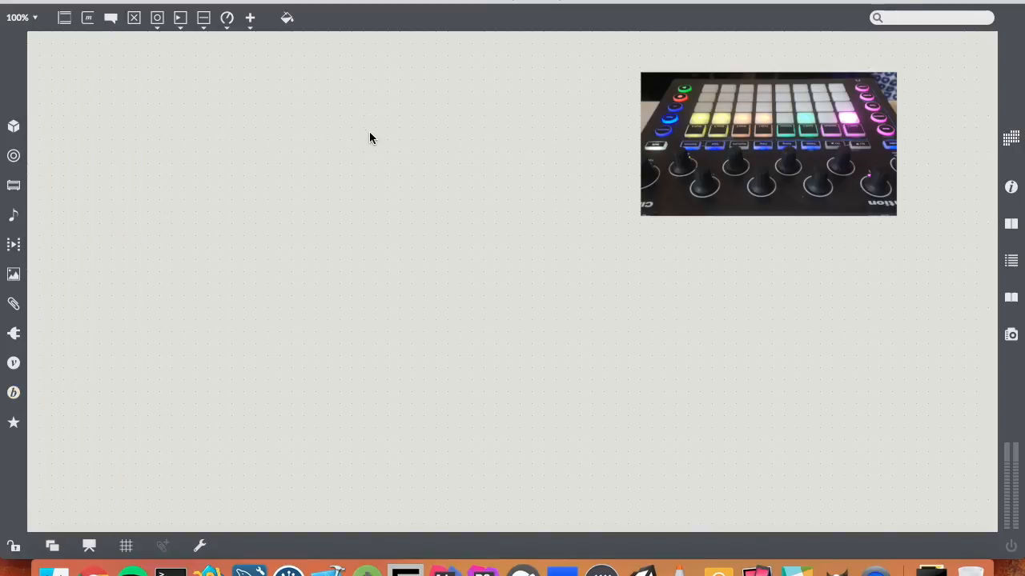
mouse_move(122, 493)
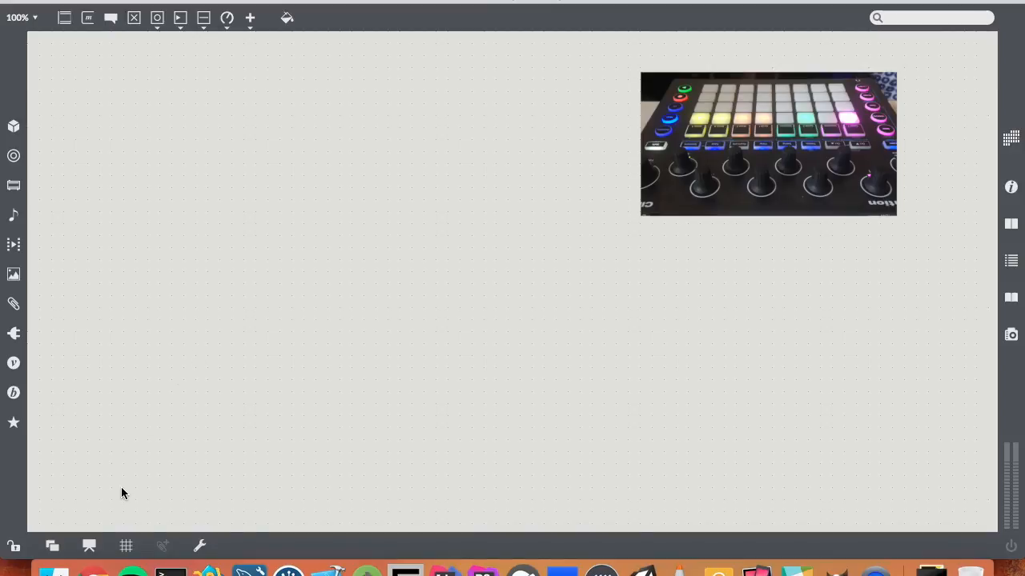
mouse_move(184, 321)
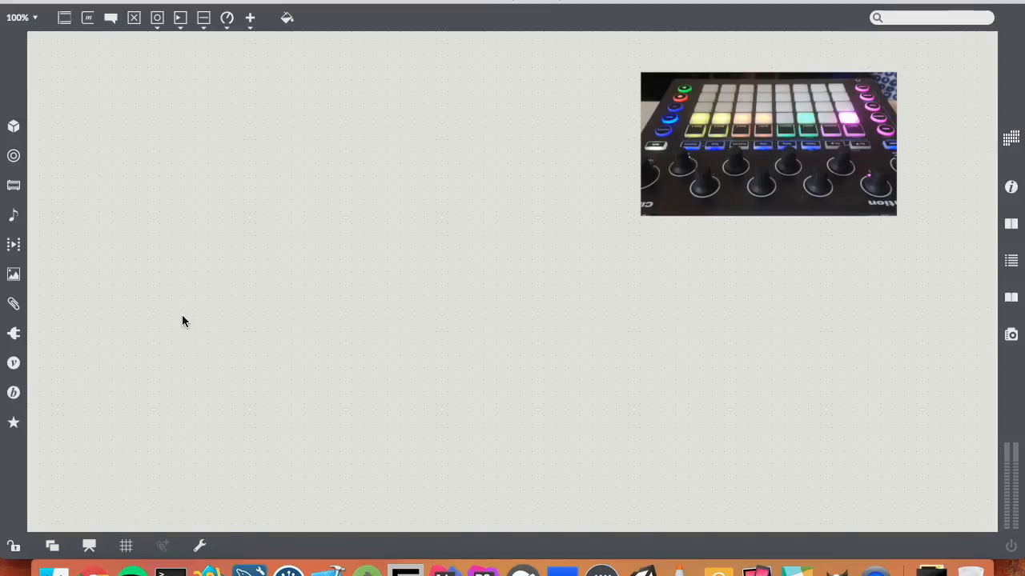
mouse_move(205, 302)
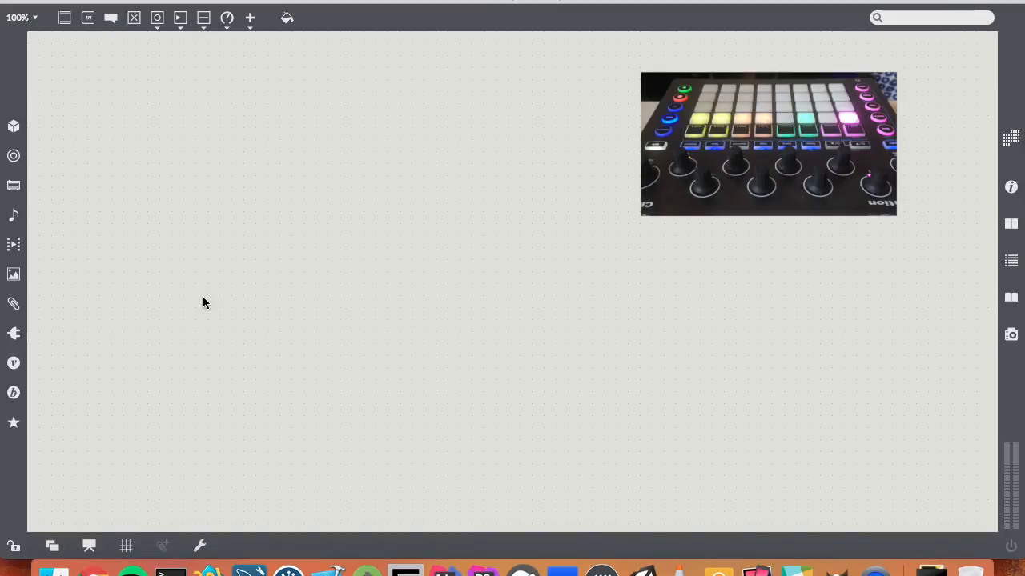
mouse_move(233, 323)
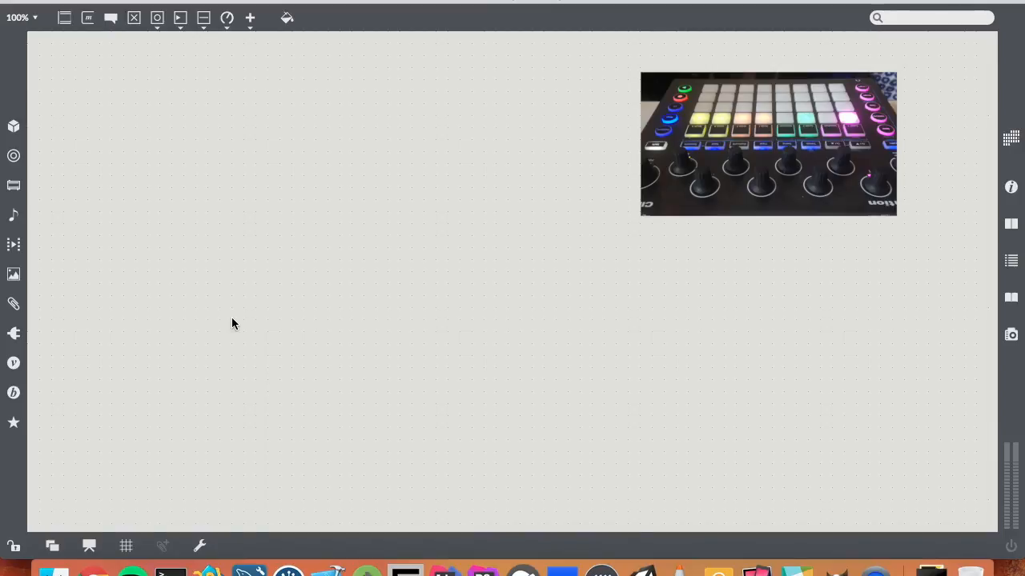
right_click(233, 324)
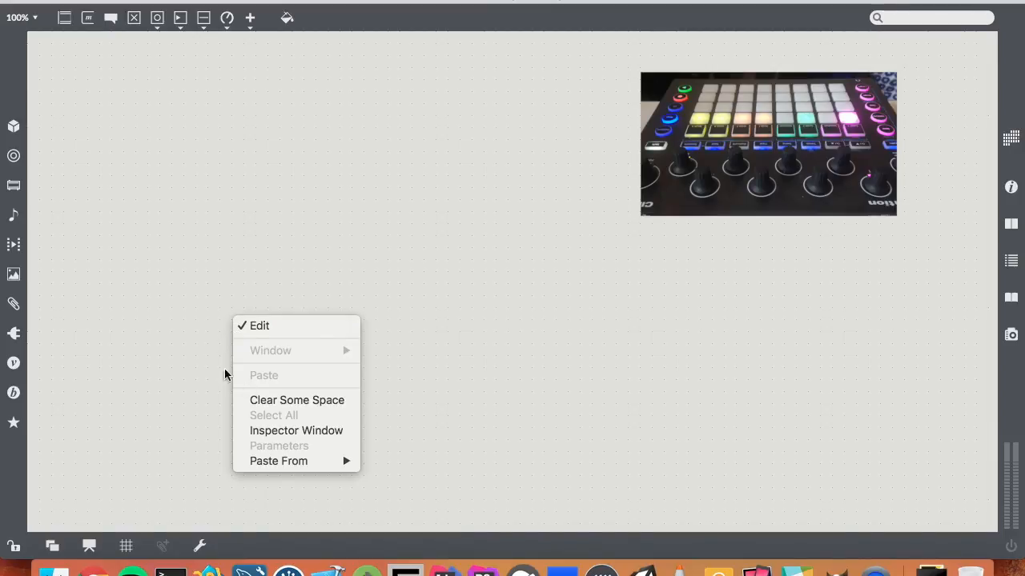
click(279, 461)
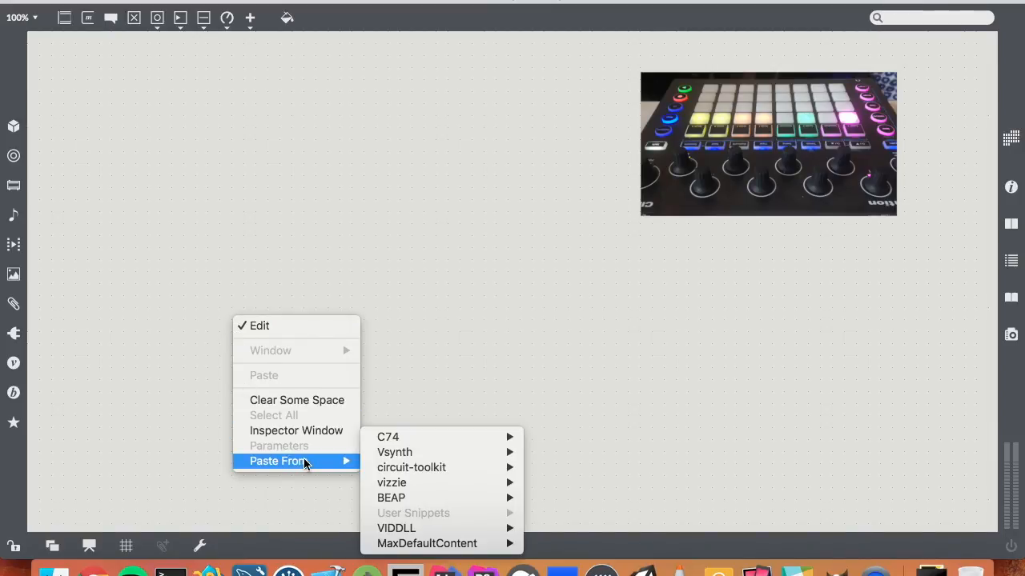
mouse_move(410, 467)
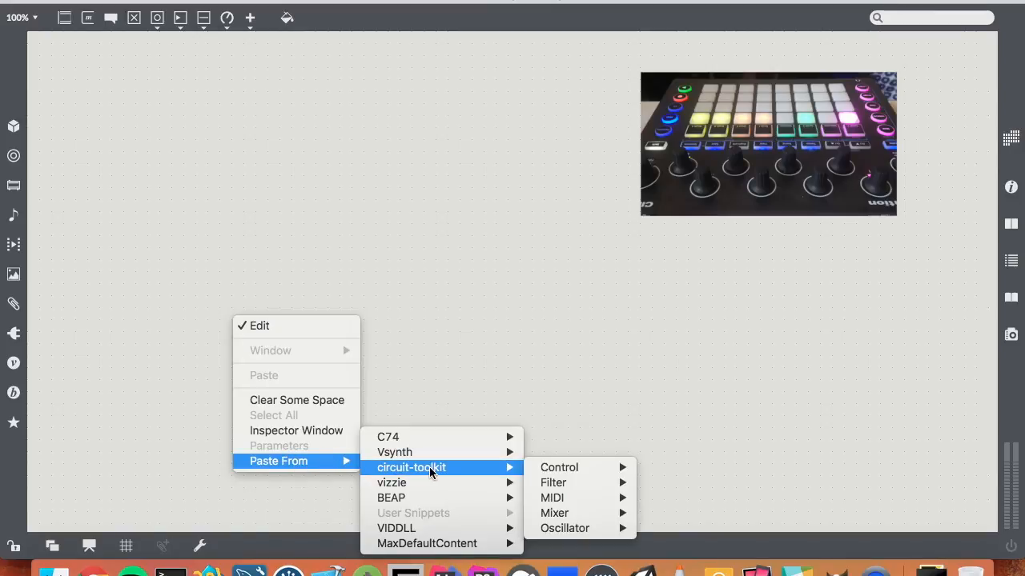
mouse_move(551, 498)
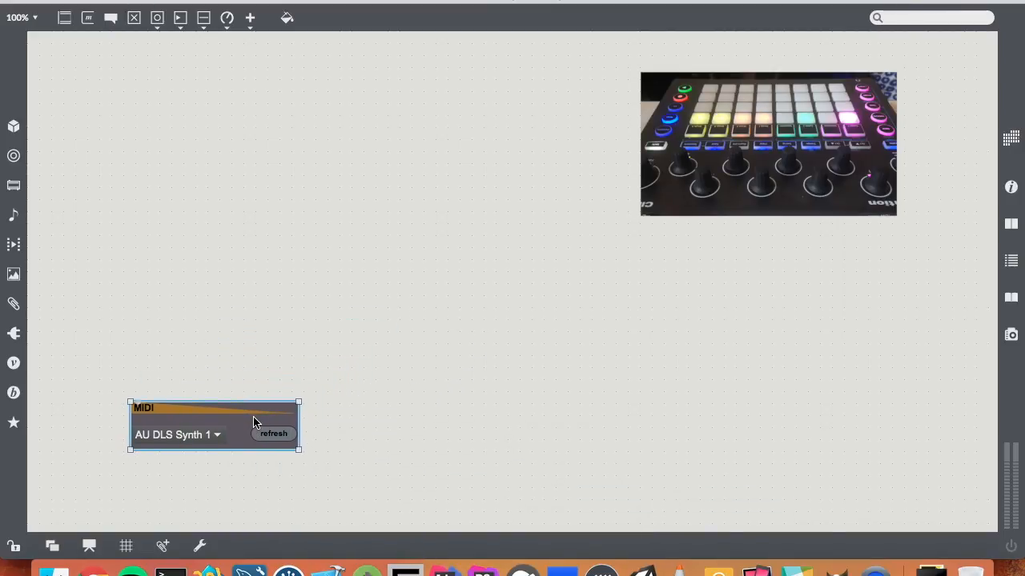
mouse_move(64, 435)
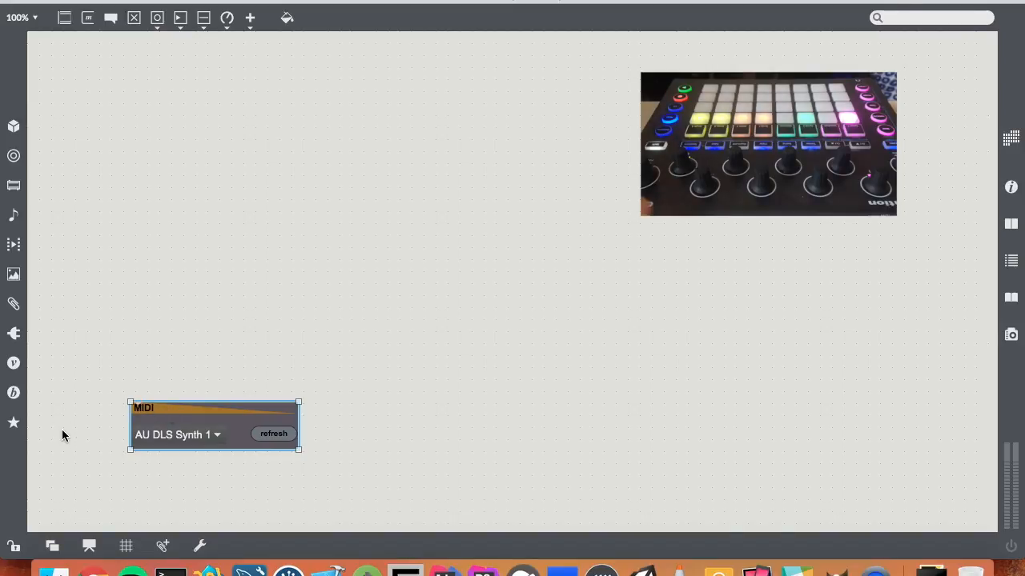
mouse_move(216, 328)
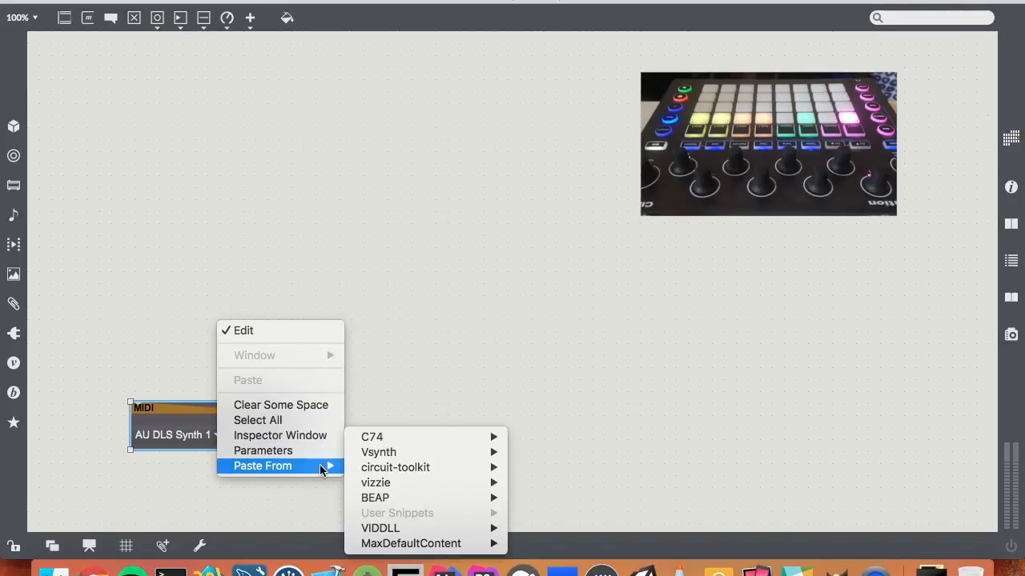
mouse_move(396, 467)
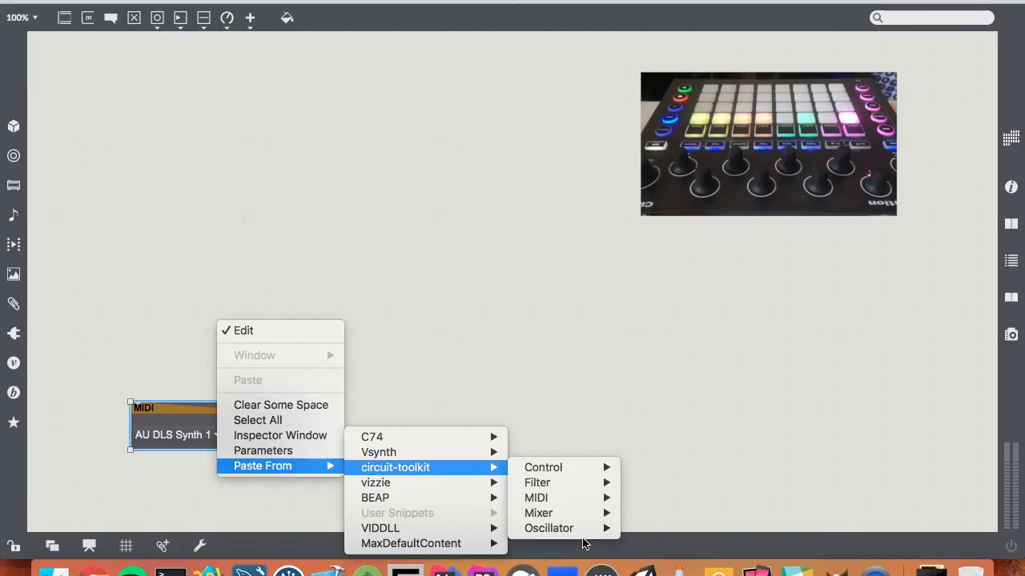
mouse_move(548, 528)
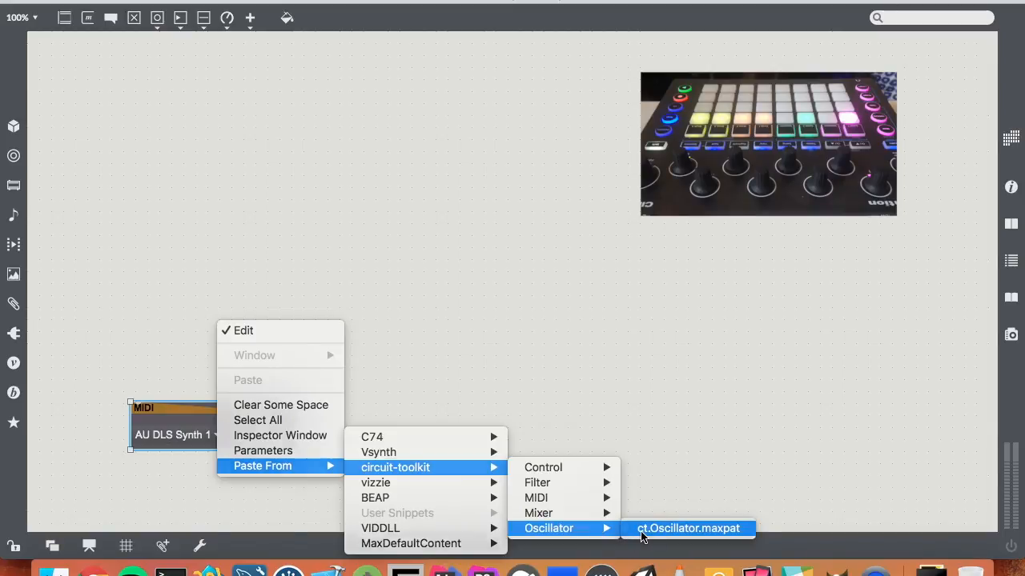
- Paste ct.Oscillator.maxpat, place it upper left and position the MIDI module beneath it
click(686, 529)
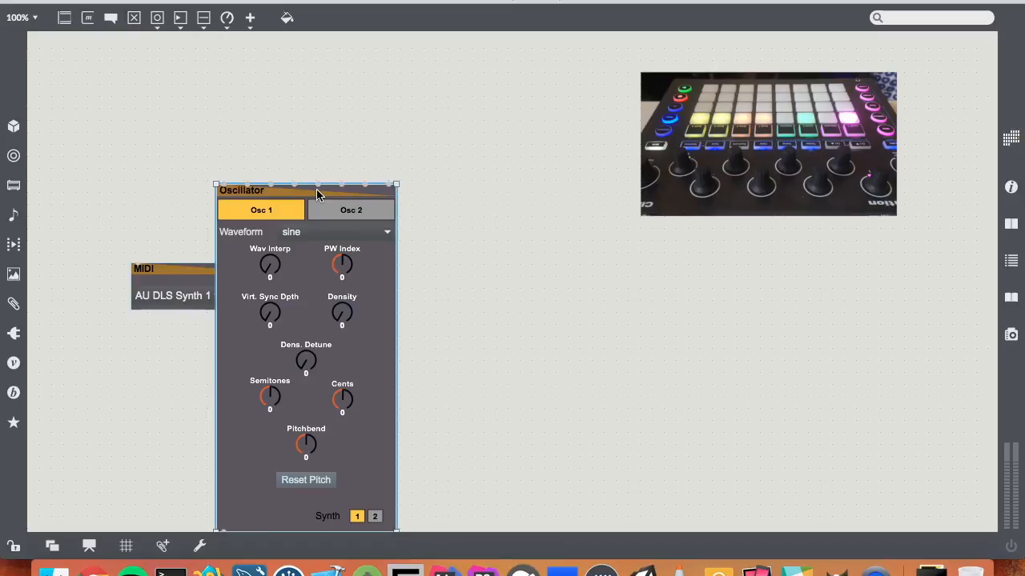
drag(173, 289, 570, 317)
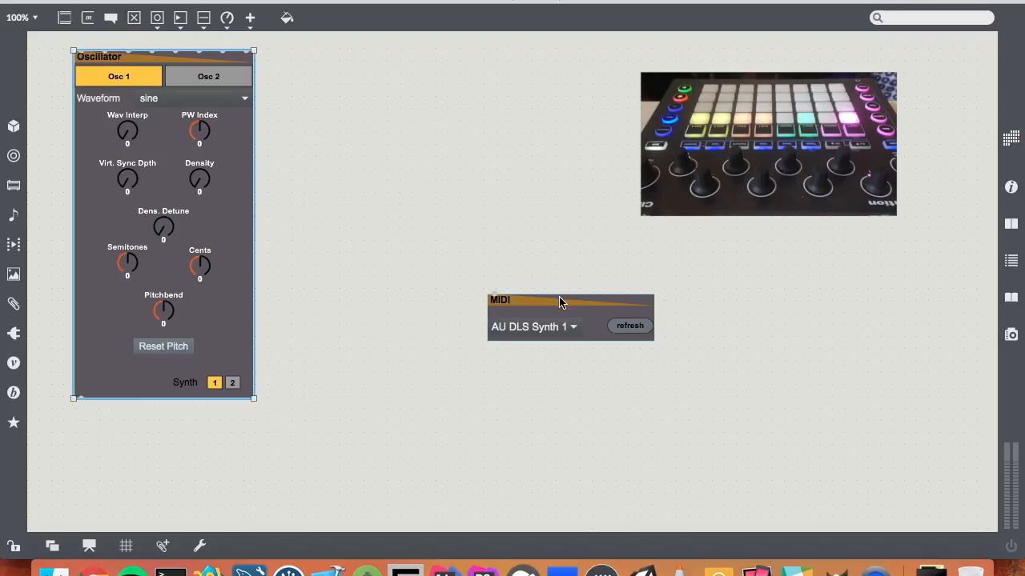
drag(561, 302, 559, 303)
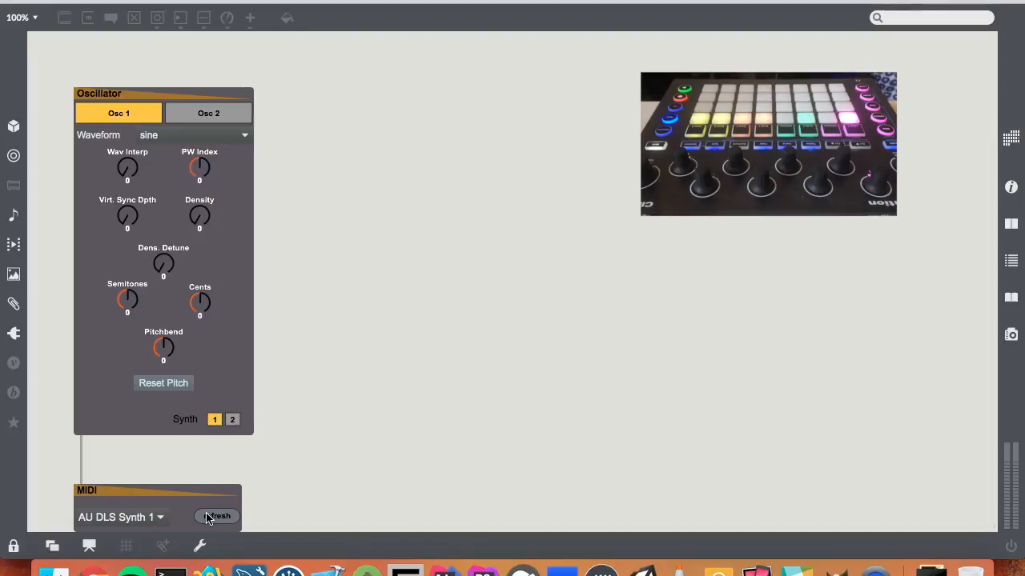
- Refresh the MIDI device list, choose Circuit, and begin browsing the oscillator waveforms
click(120, 517)
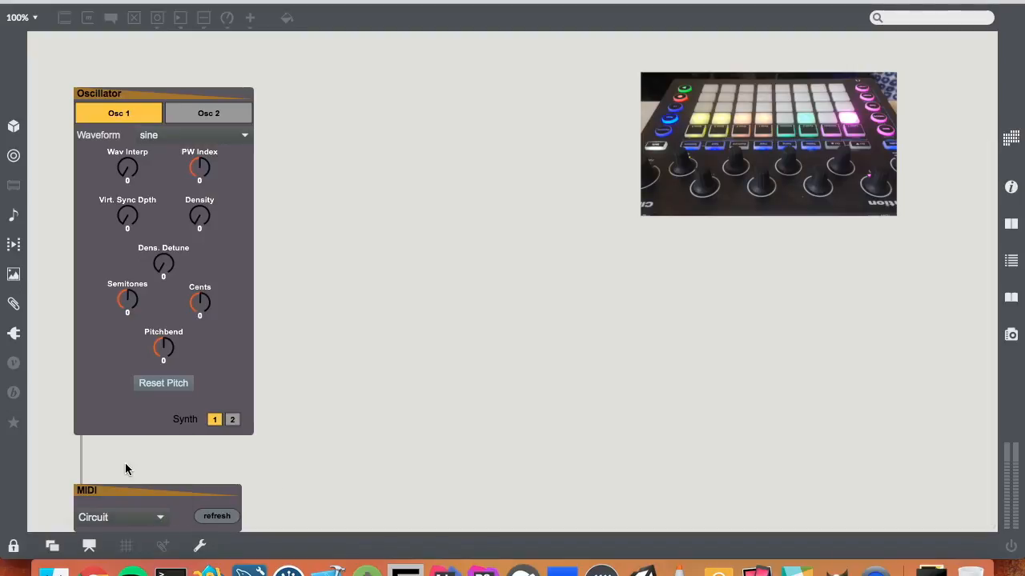
click(120, 516)
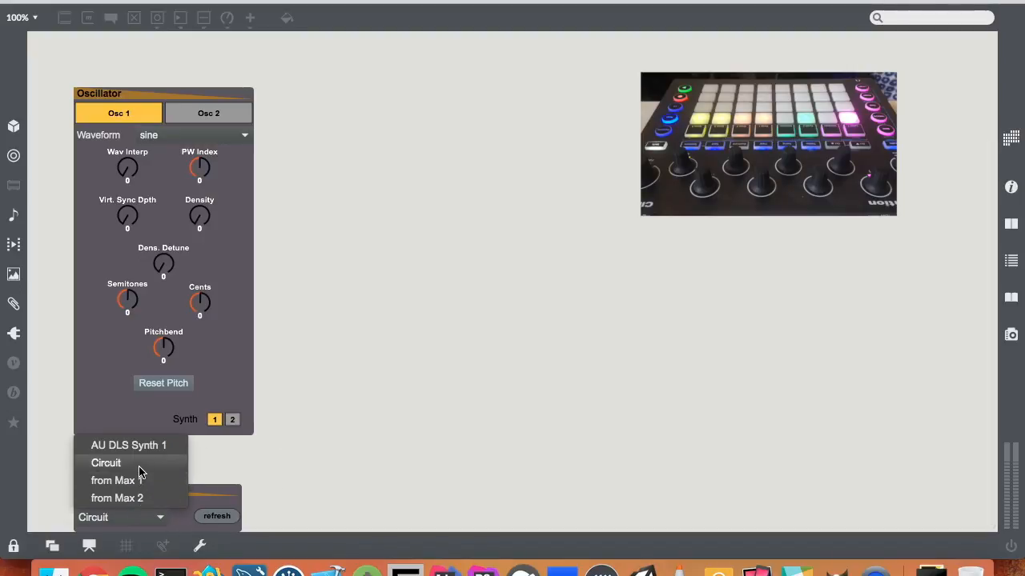
click(105, 463)
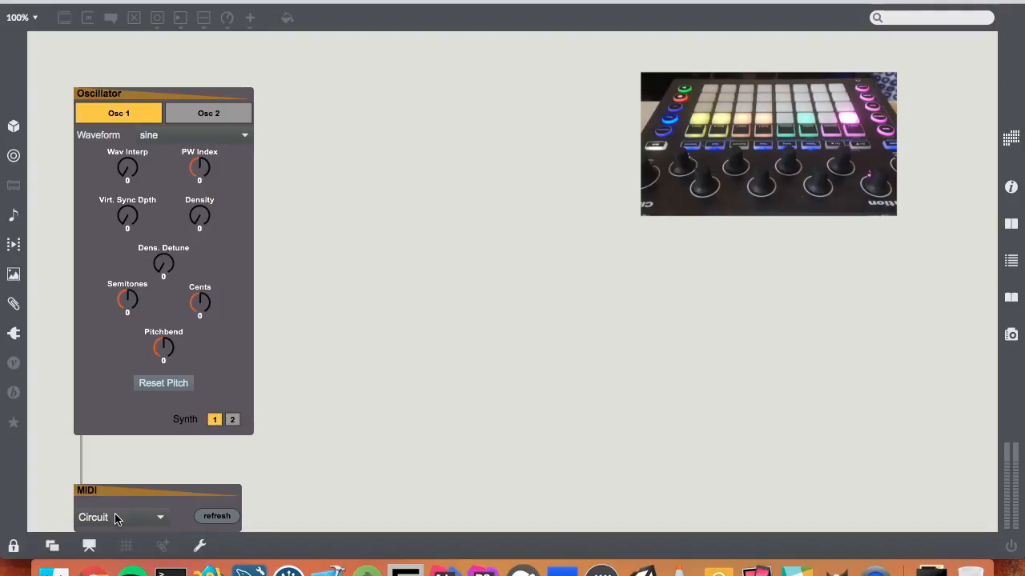
mouse_move(314, 296)
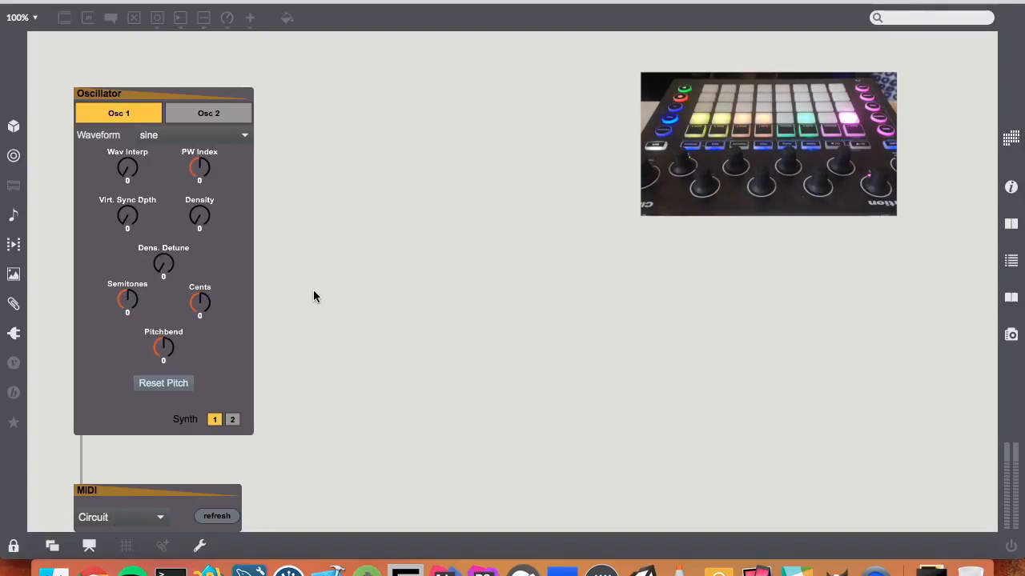
mouse_move(306, 266)
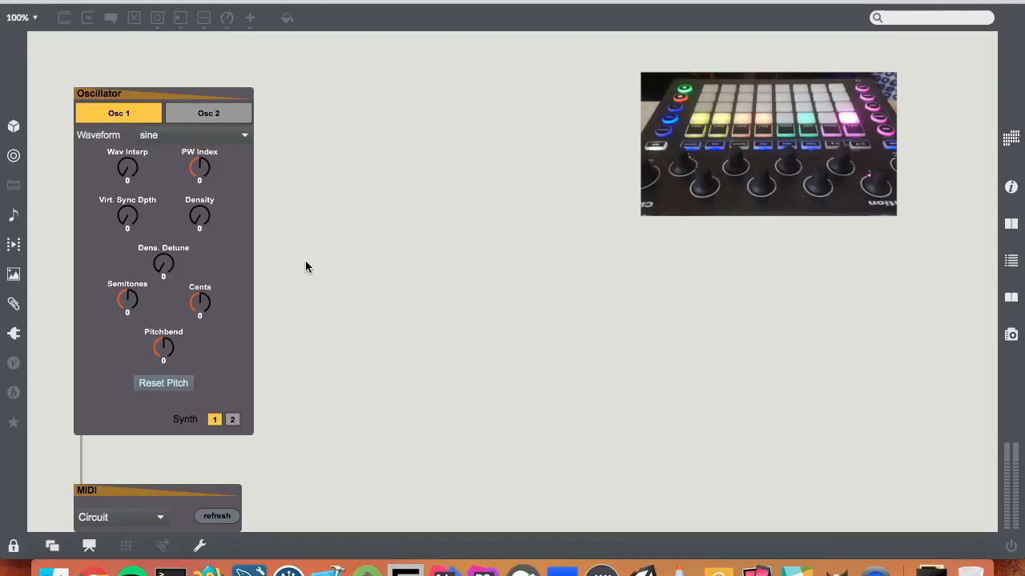
mouse_move(212, 136)
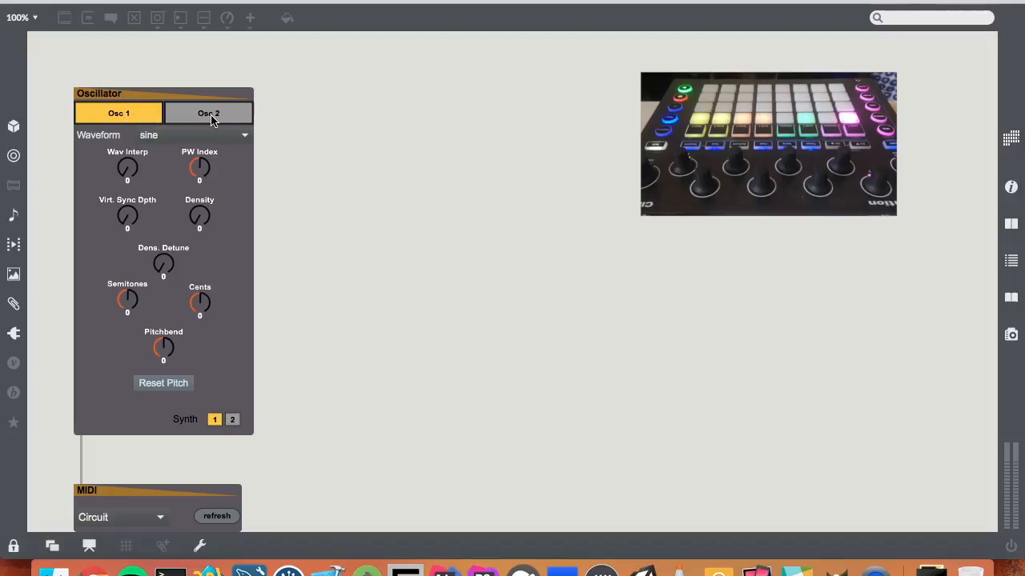
mouse_move(385, 153)
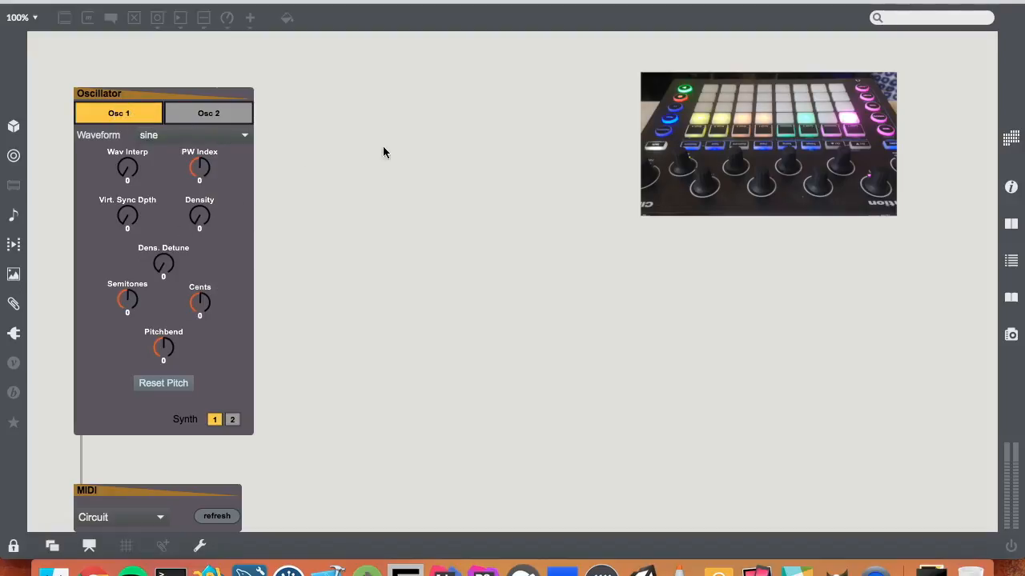
mouse_move(160, 75)
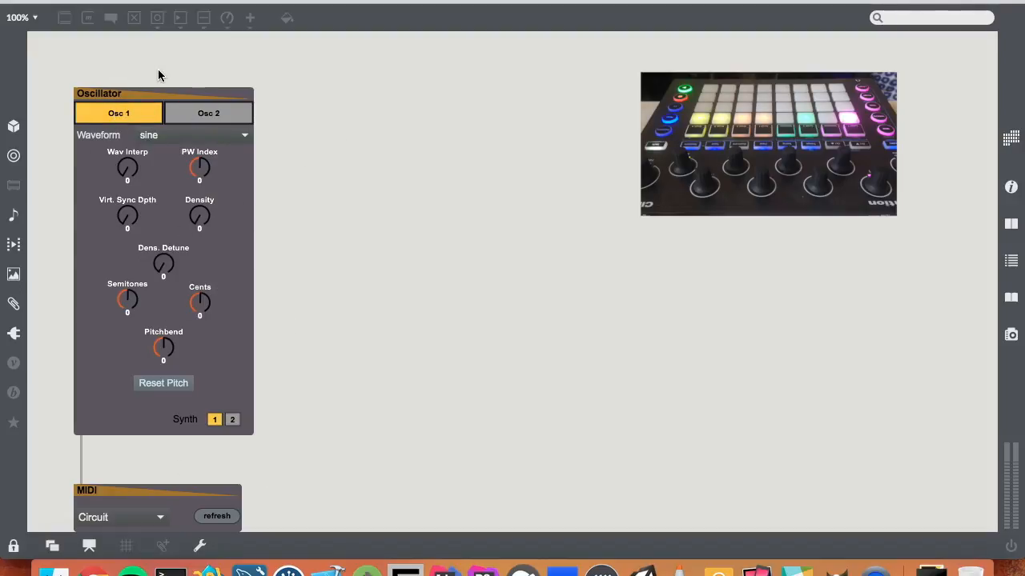
mouse_move(346, 224)
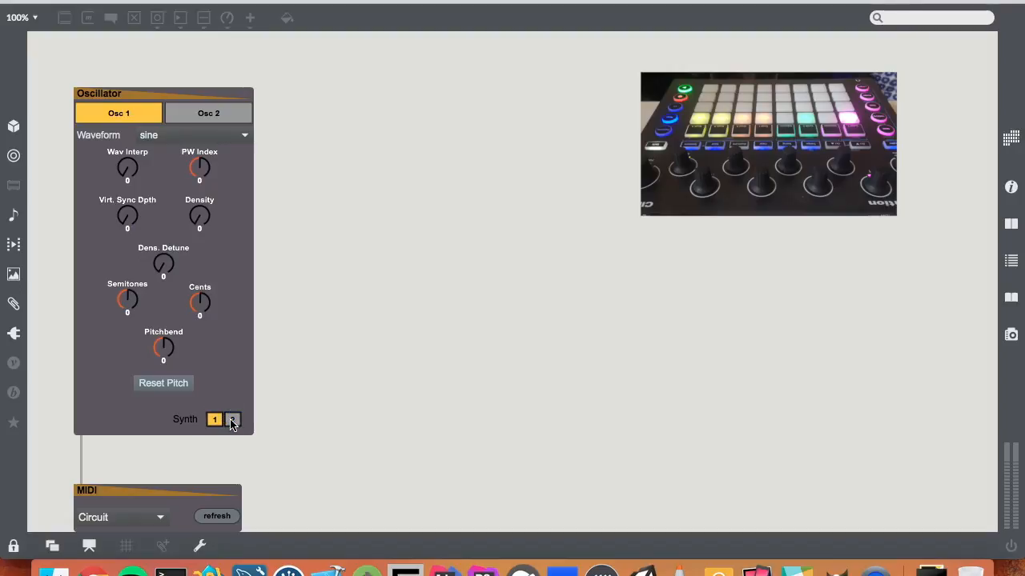
click(232, 419)
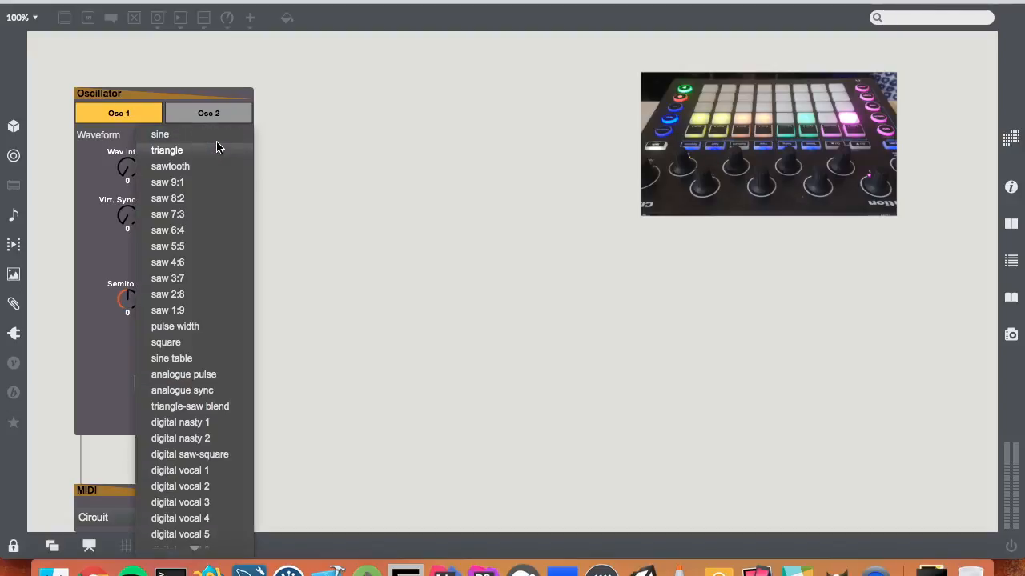
mouse_move(189, 471)
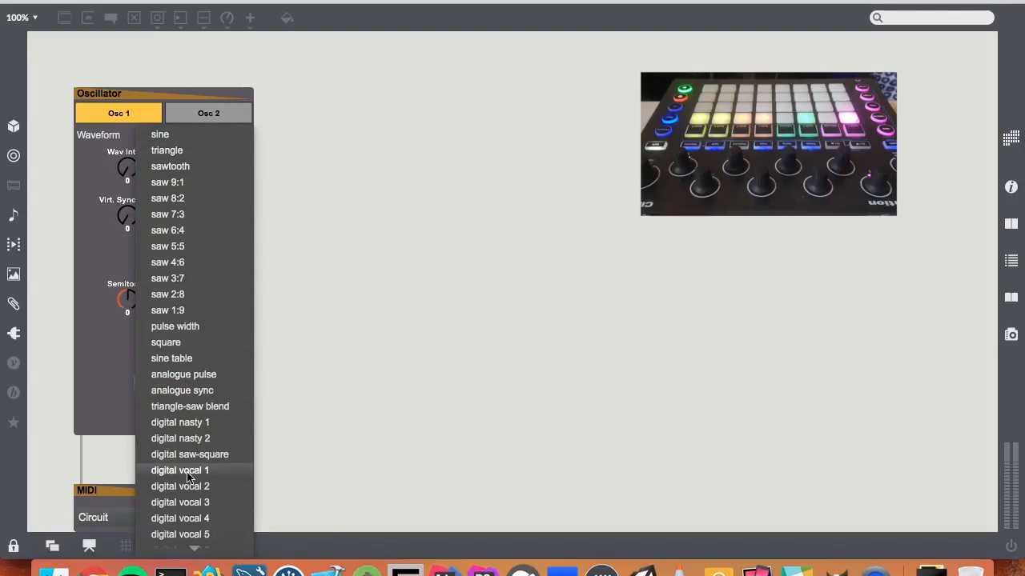
- Choose digital vocal 1 and set Virt. Sync Depth 23, Wav Interp 32, Density 46, PW Index 35
click(180, 471)
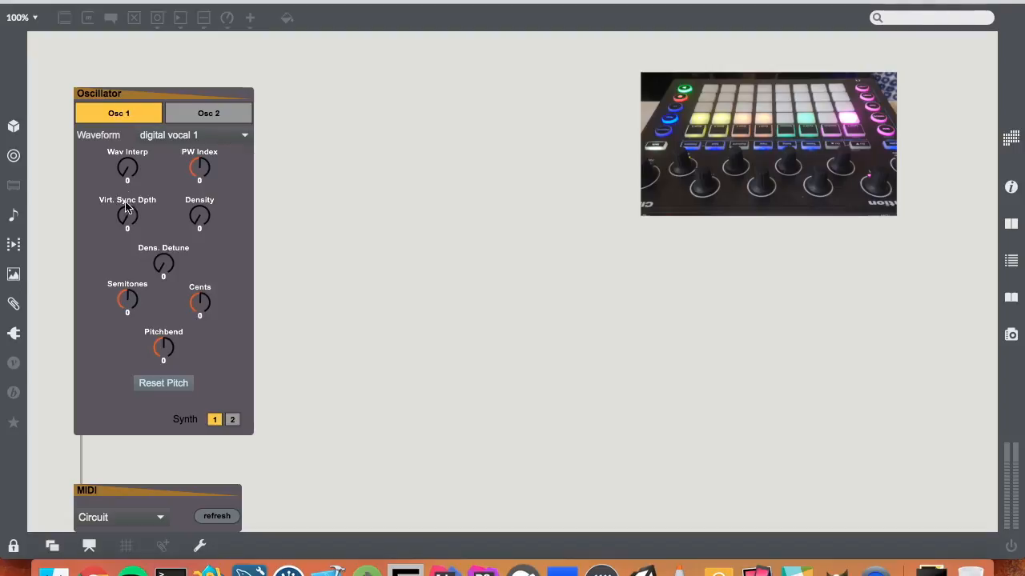
drag(126, 217, 126, 192)
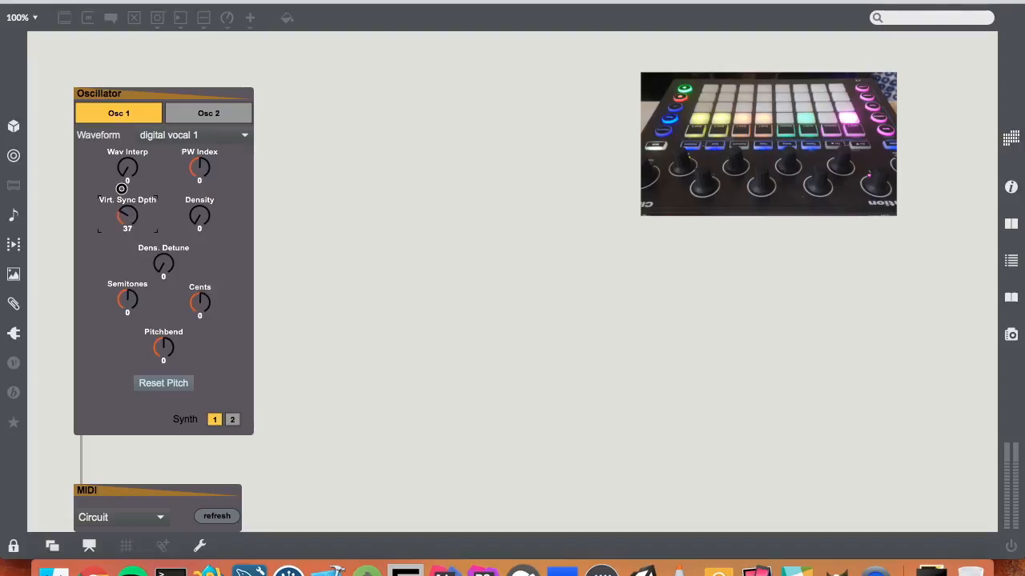
drag(128, 216, 128, 232)
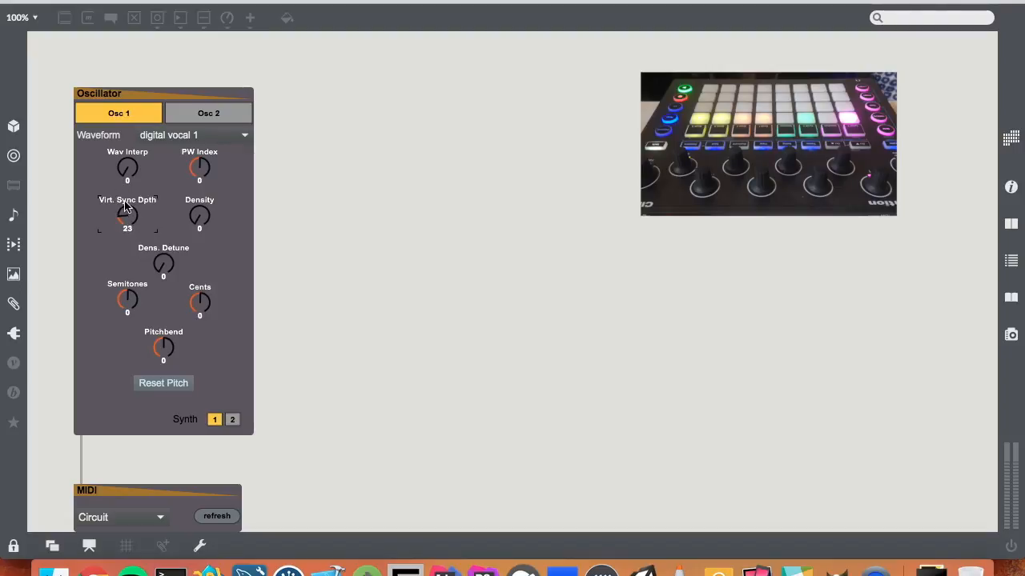
mouse_move(128, 173)
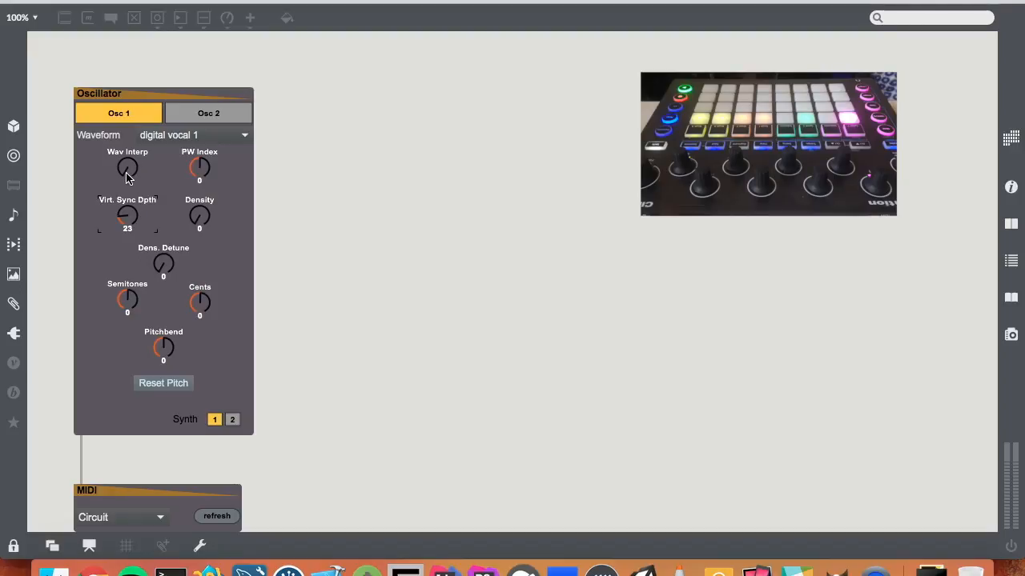
drag(128, 168, 128, 157)
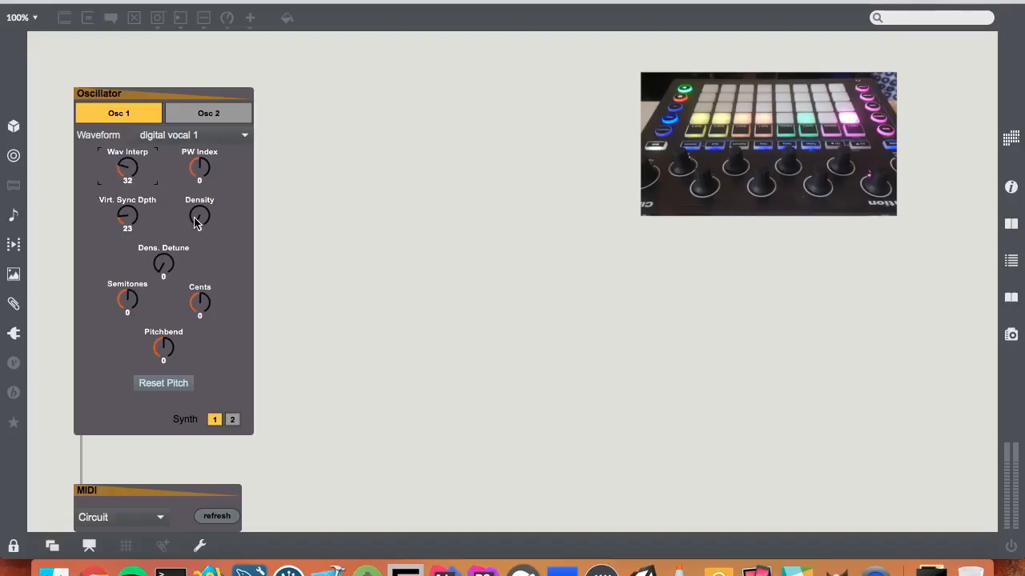
drag(199, 216, 198, 176)
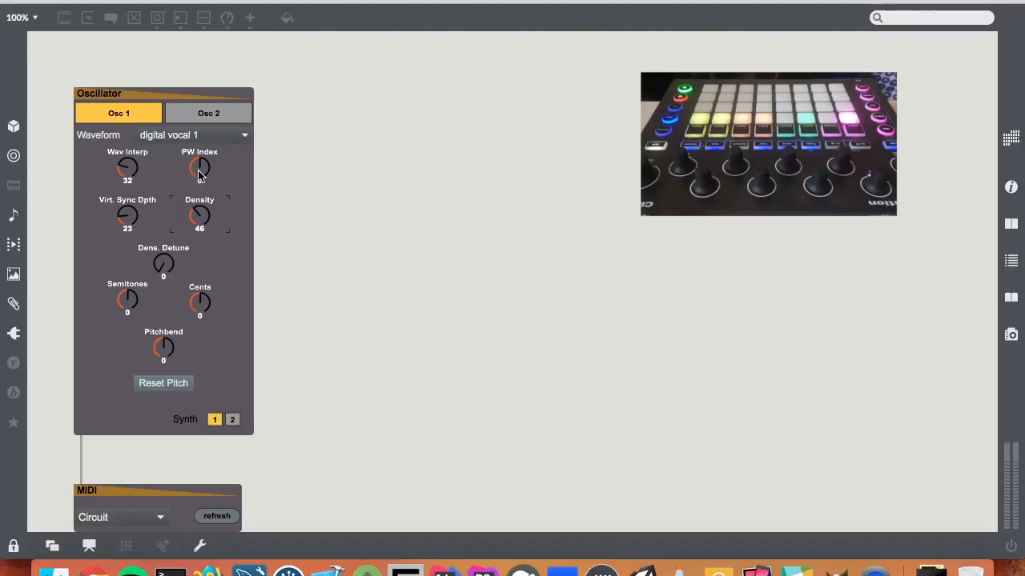
drag(199, 168, 198, 163)
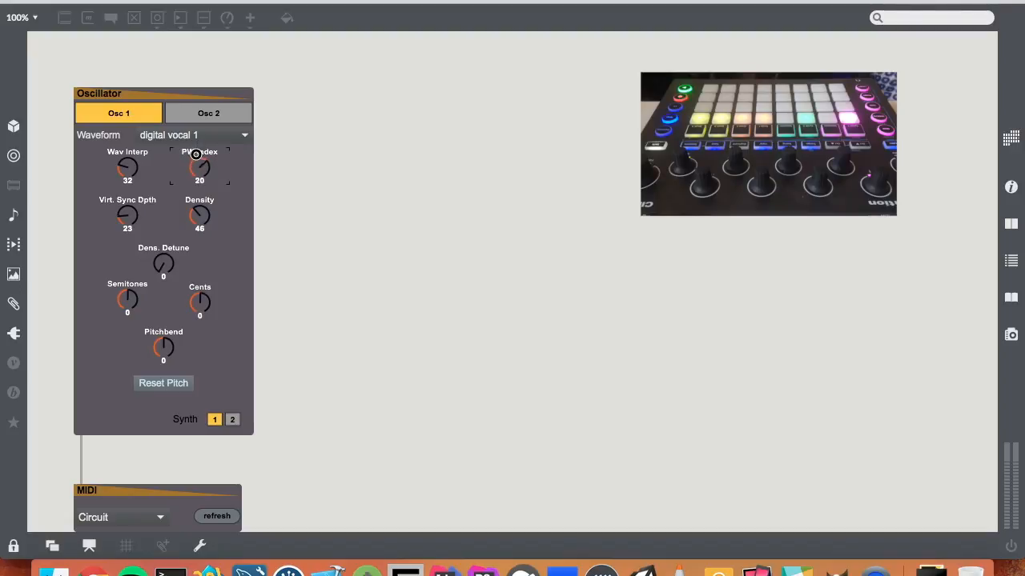
drag(198, 166, 199, 157)
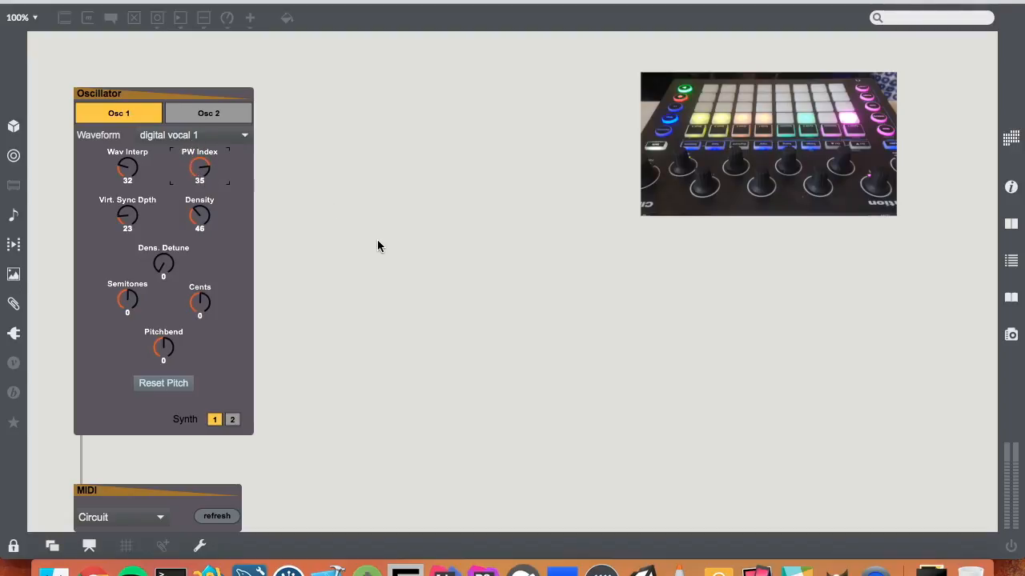
- Paste ct.Filter Drive.maxpat near the top, set drive type valve with Normal routing
right_click(378, 246)
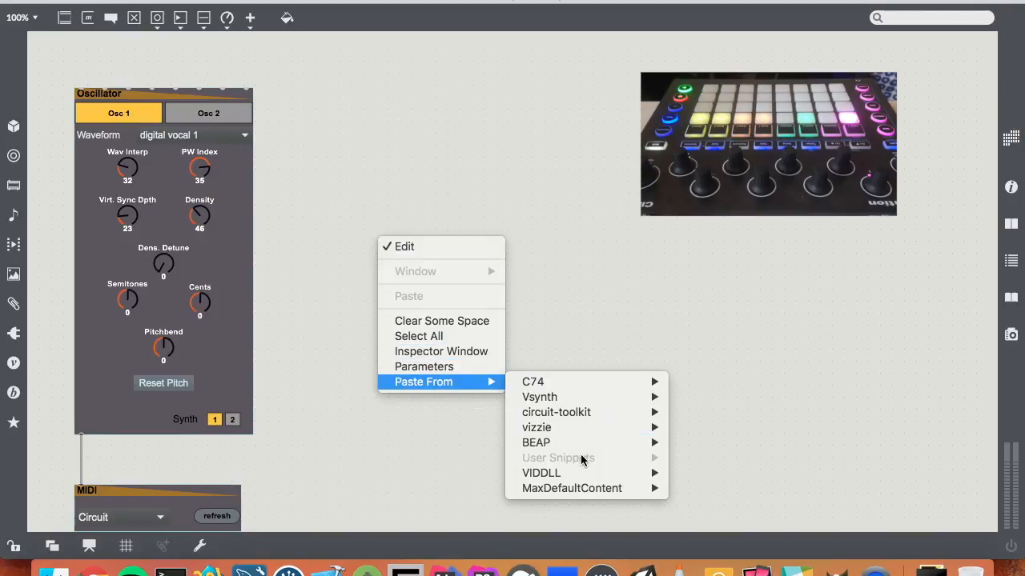
mouse_move(555, 413)
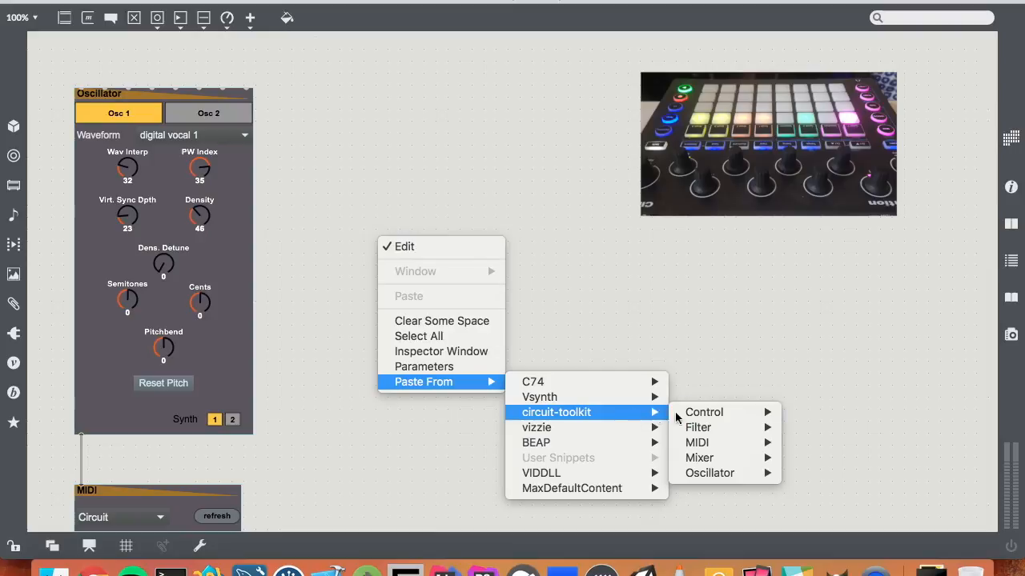
mouse_move(696, 442)
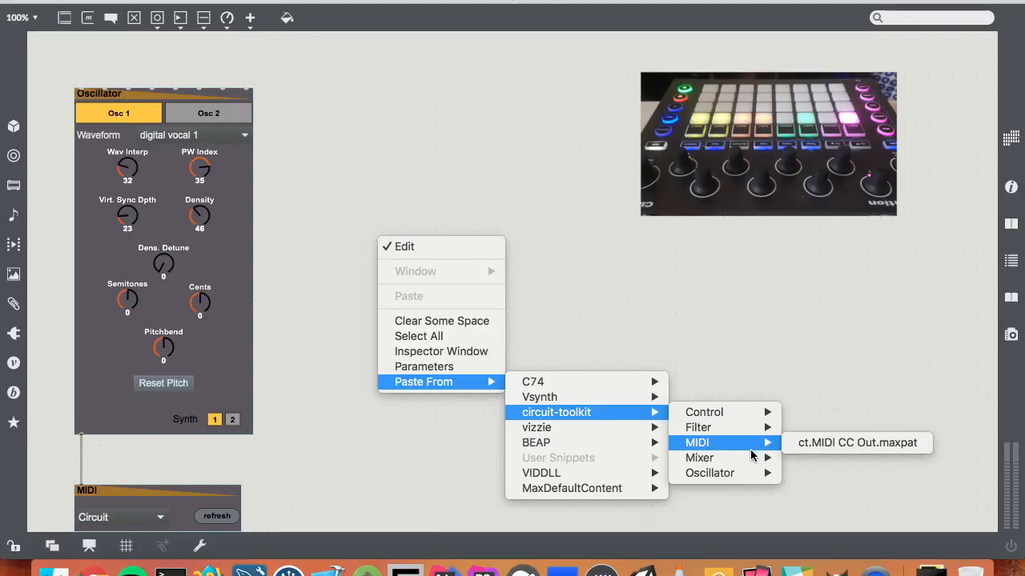
mouse_move(698, 426)
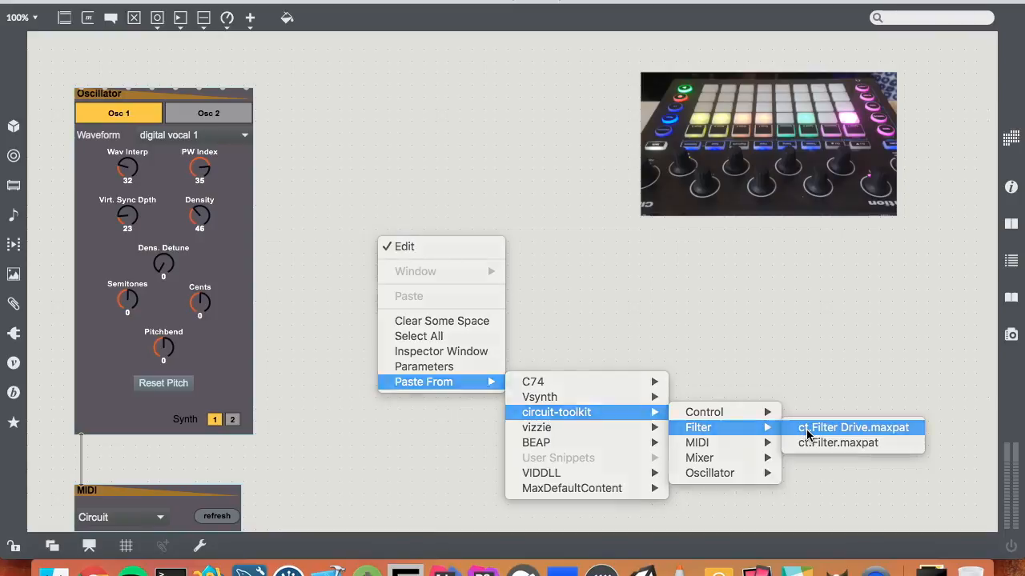
click(853, 426)
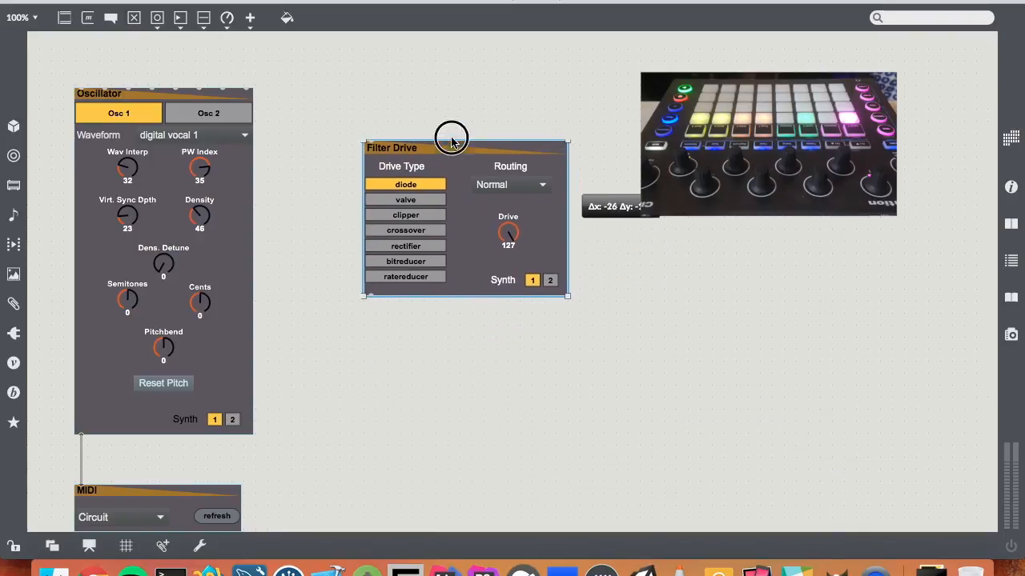
drag(452, 138, 359, 295)
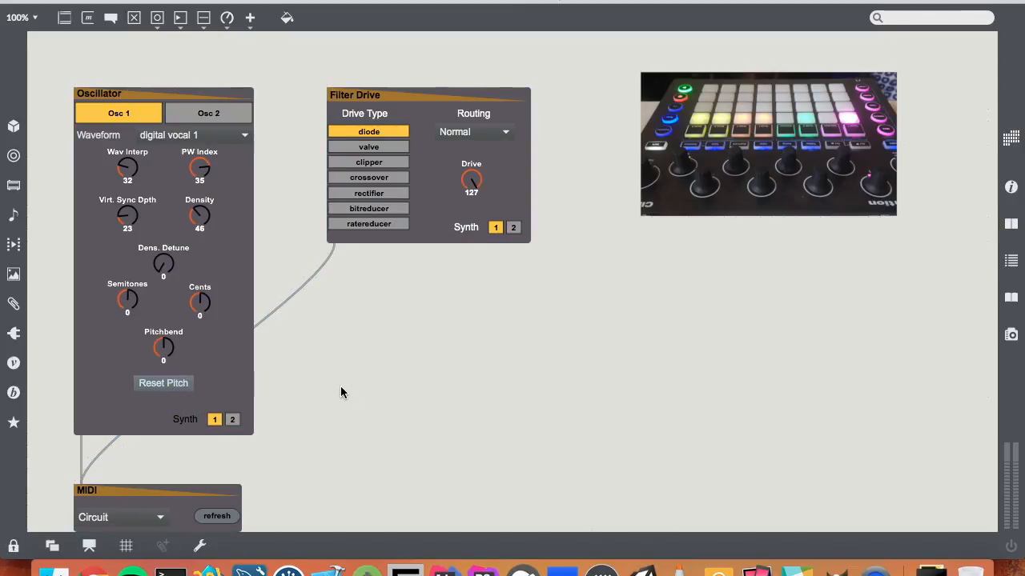
click(369, 147)
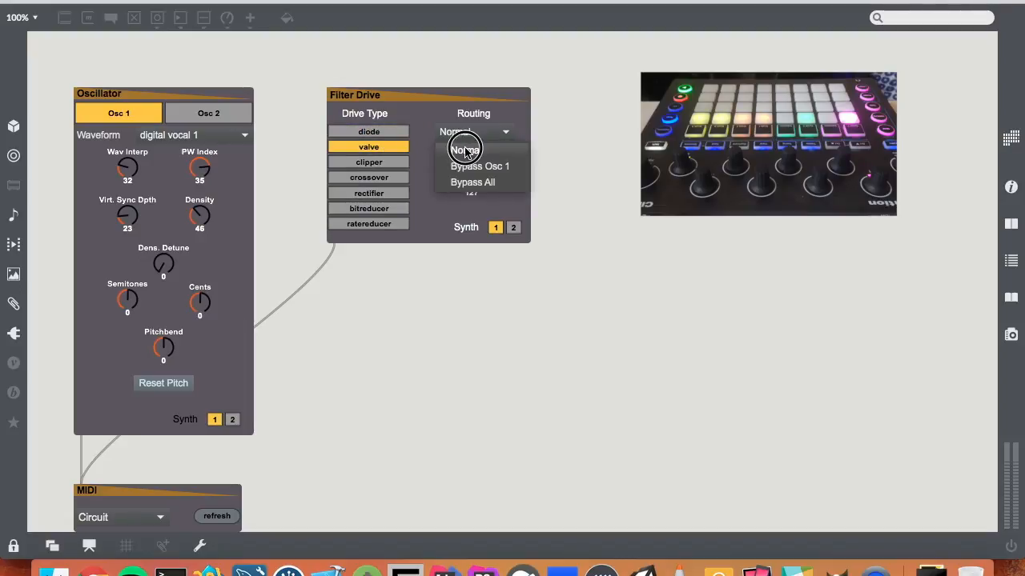
click(464, 150)
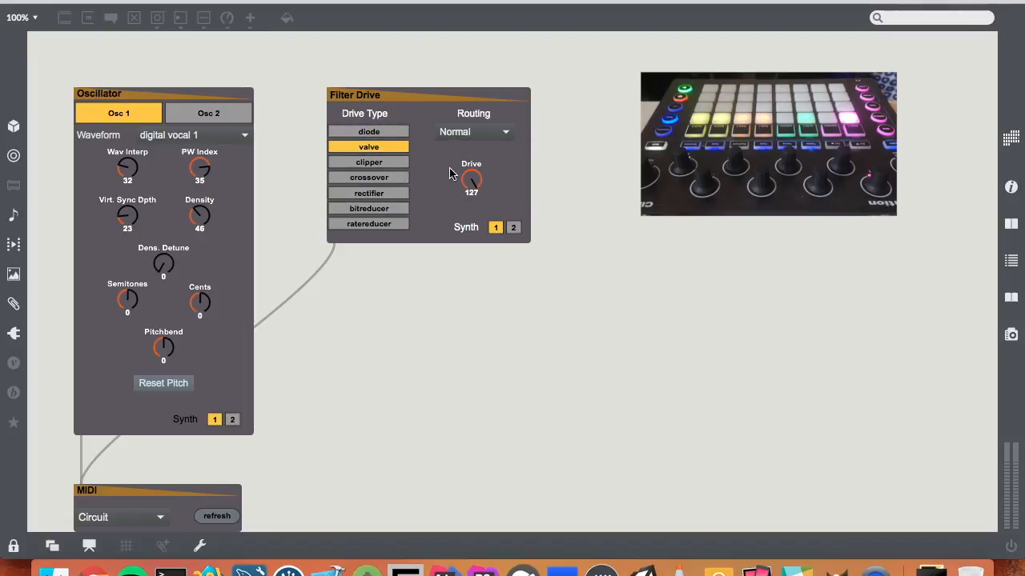
- Lower the Drive, try clipper and bitreducer, settle on ratereducer with Drive around 56
drag(471, 180, 461, 253)
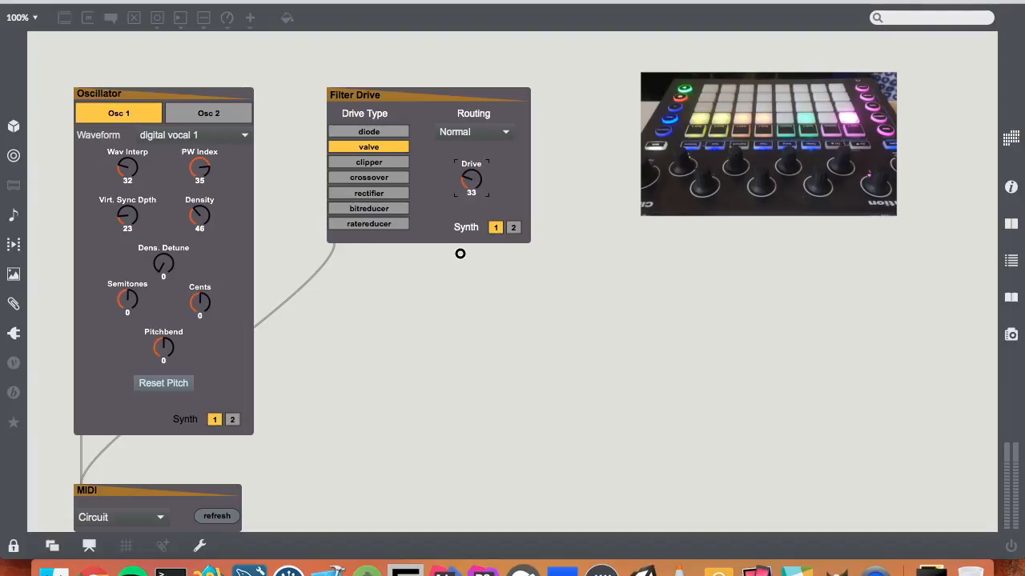
click(368, 161)
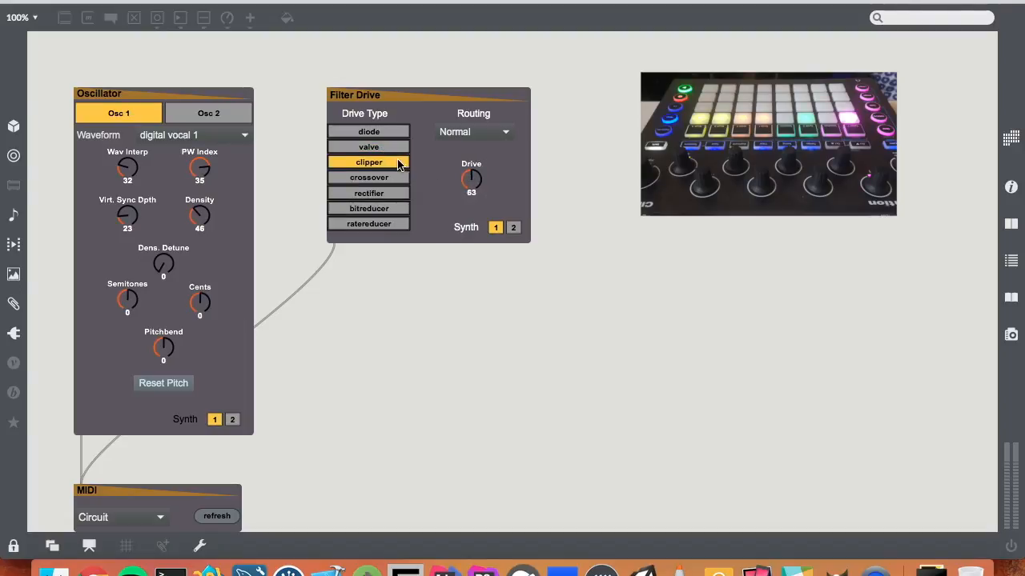
mouse_move(384, 195)
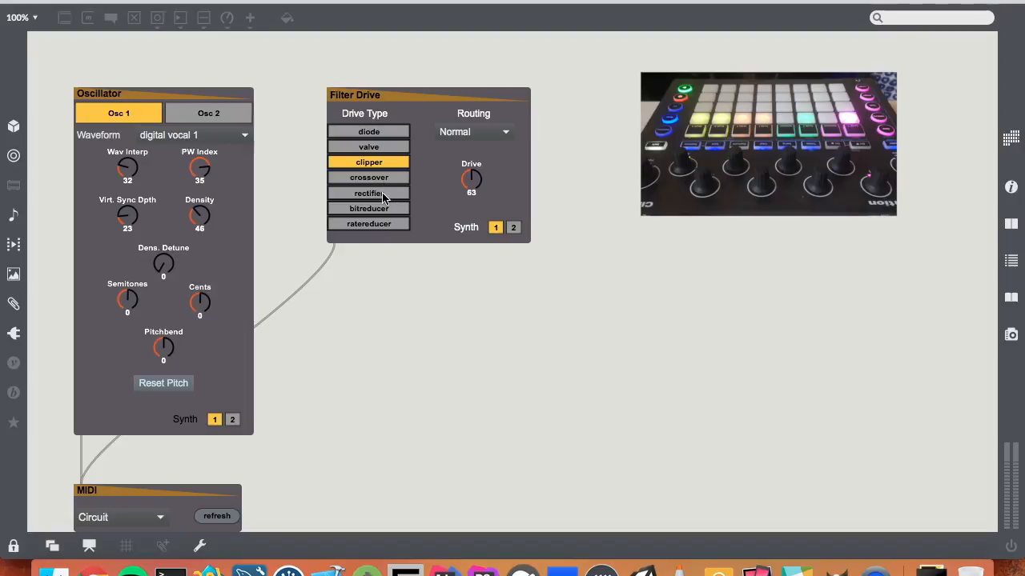
click(368, 208)
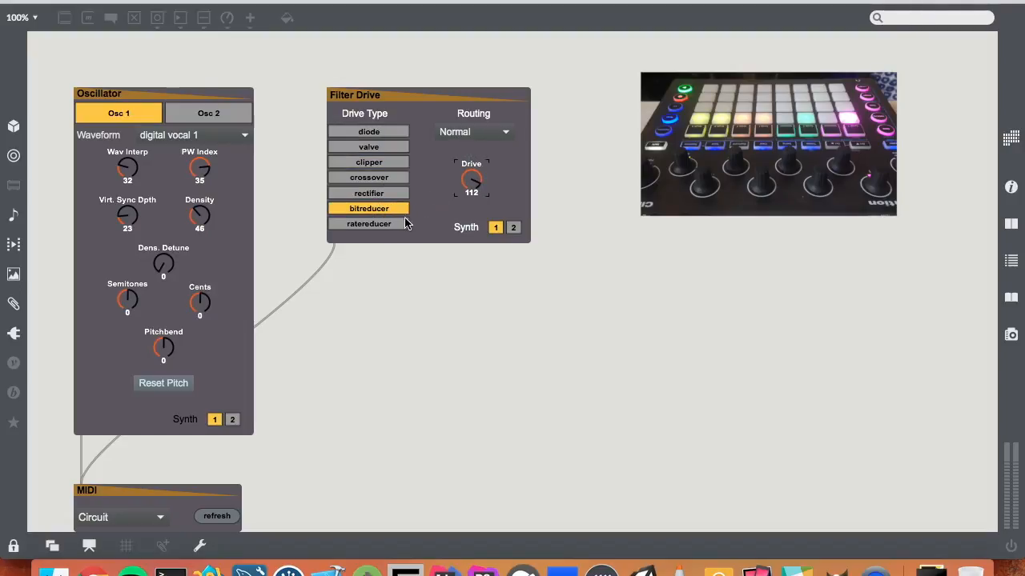
click(368, 224)
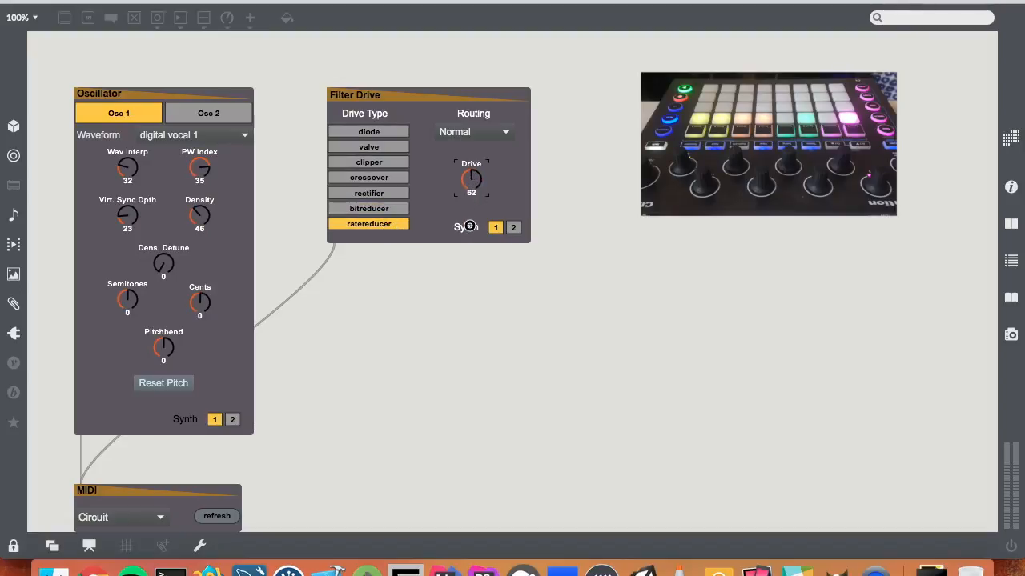
drag(471, 180, 471, 163)
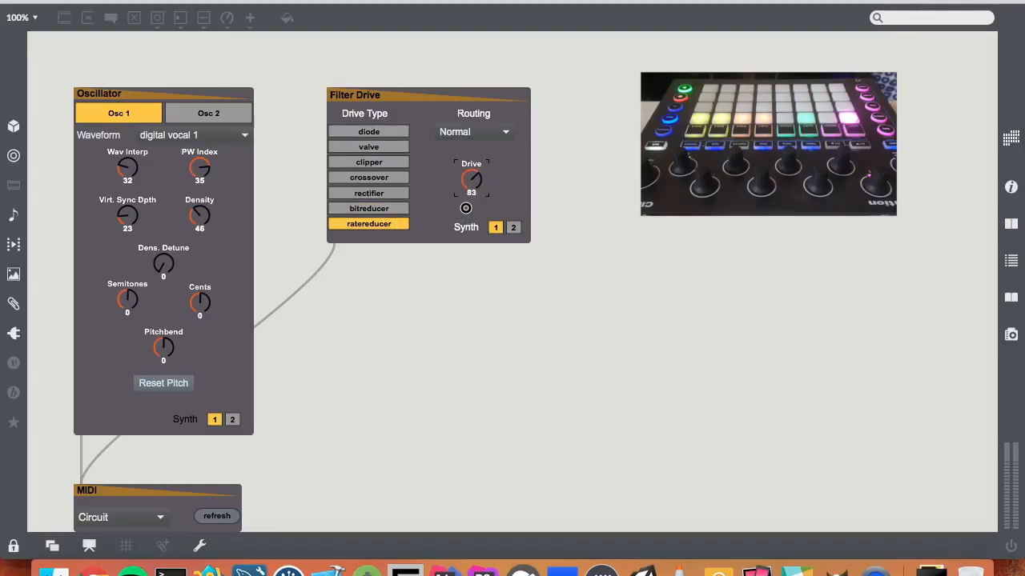
drag(471, 179, 471, 184)
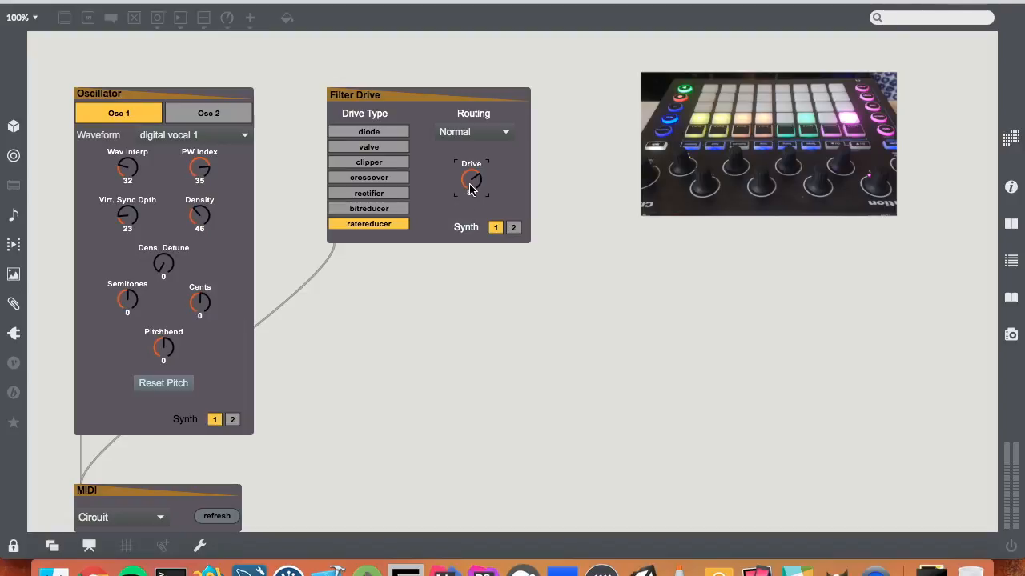
drag(470, 179, 479, 400)
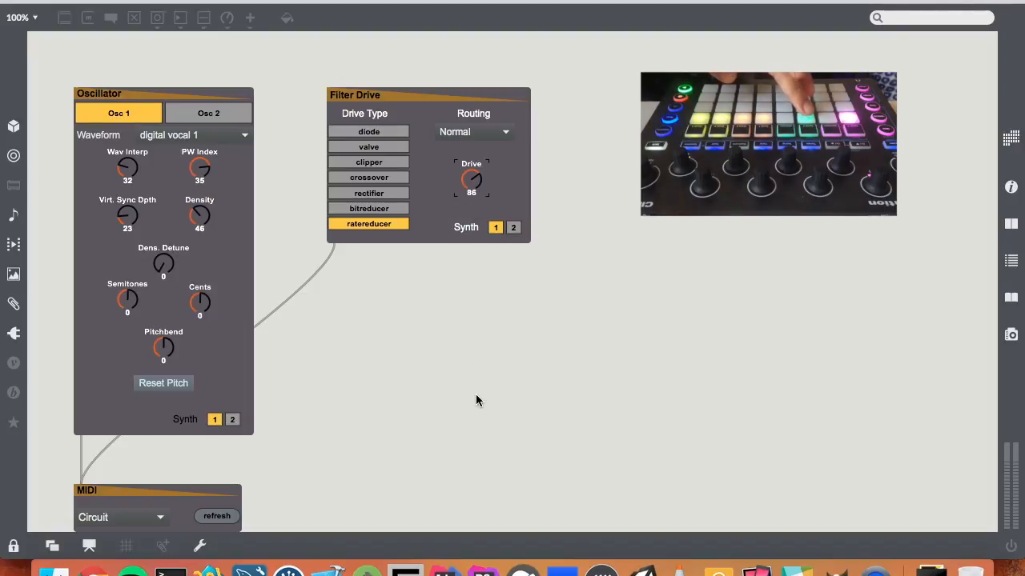
mouse_move(503, 332)
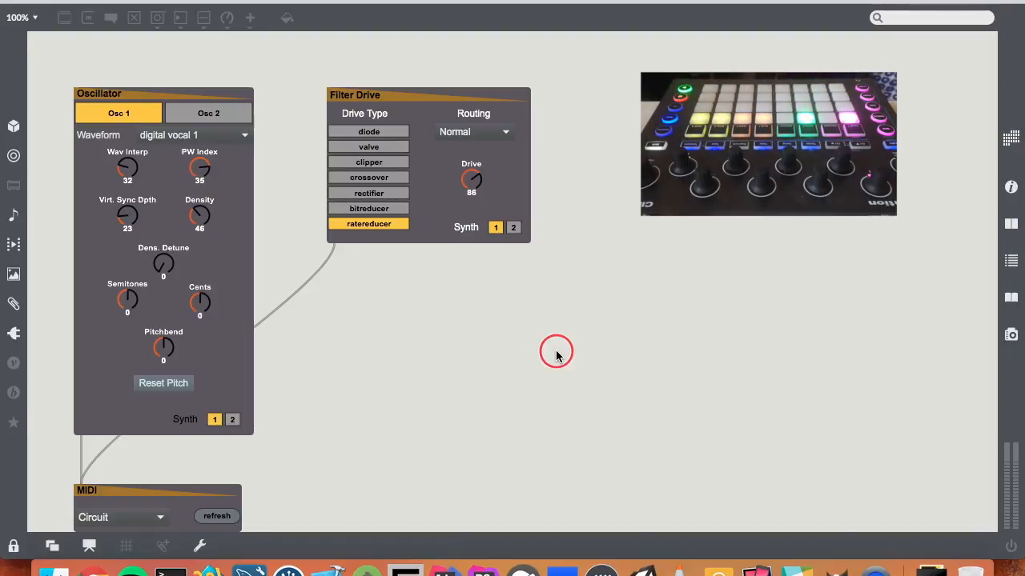
- Paste ct.Filter.maxpat and place the Filter module at the top right beside Filter Drive
right_click(557, 352)
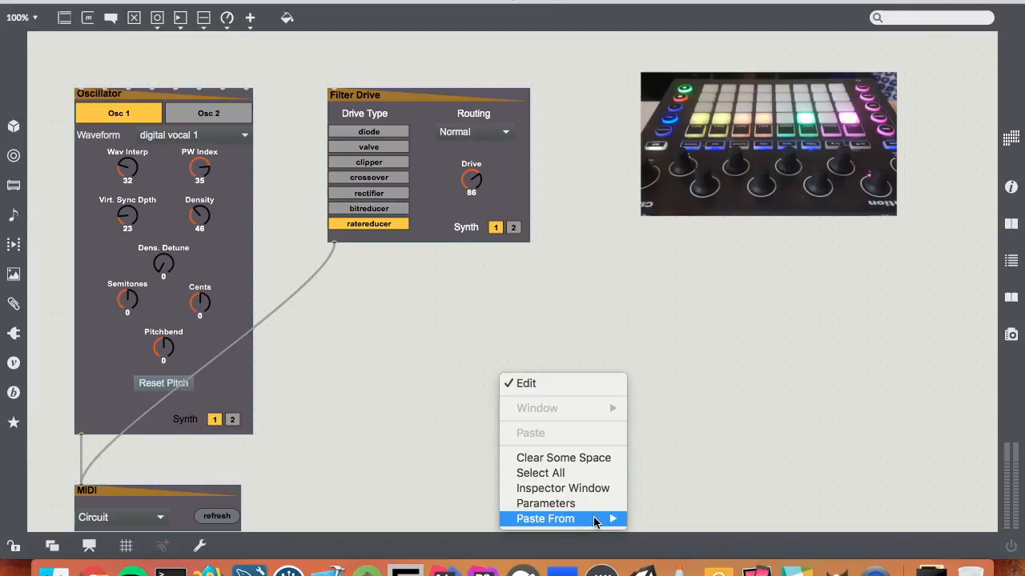
mouse_move(679, 468)
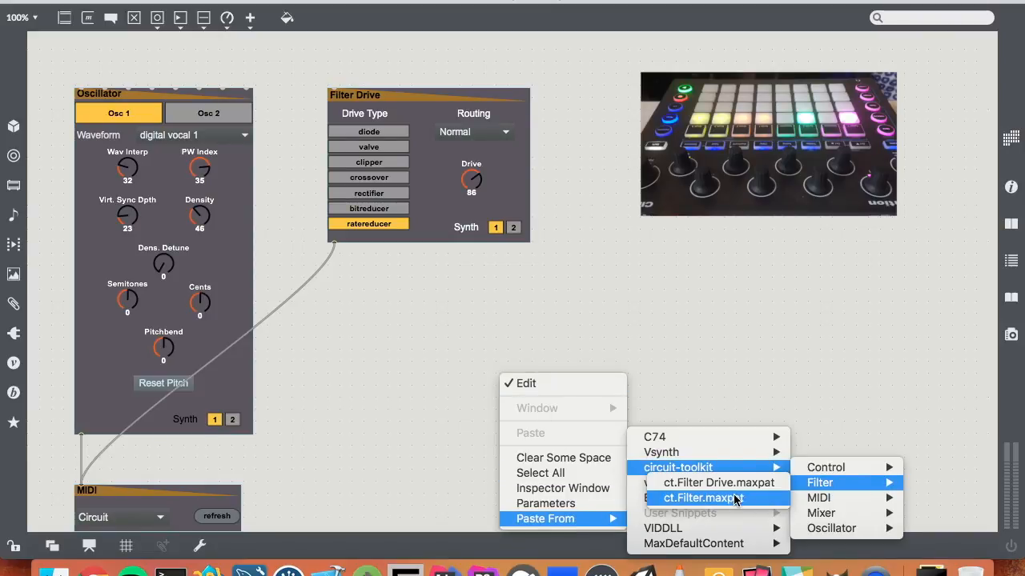
click(701, 498)
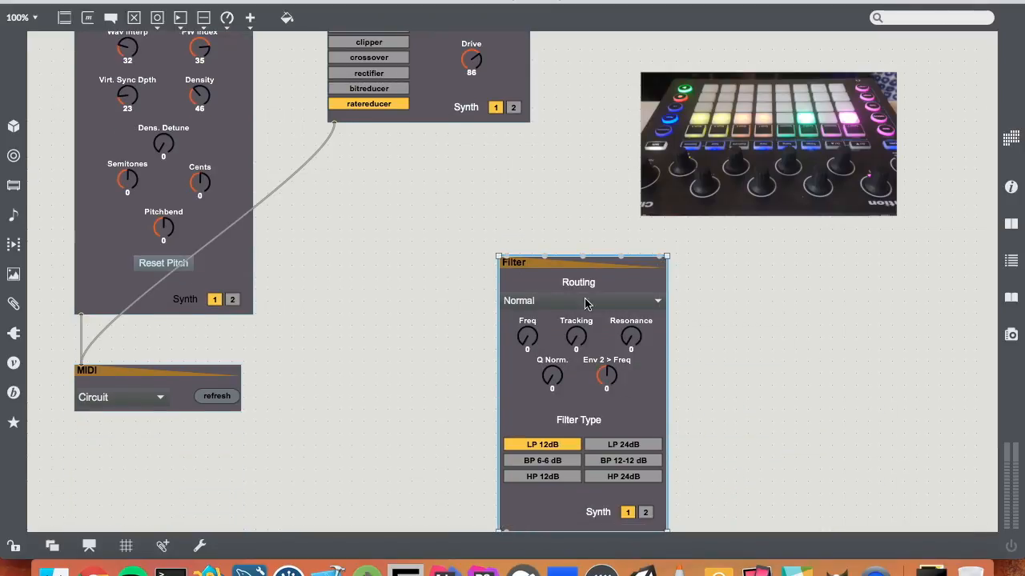
drag(592, 256, 653, 15)
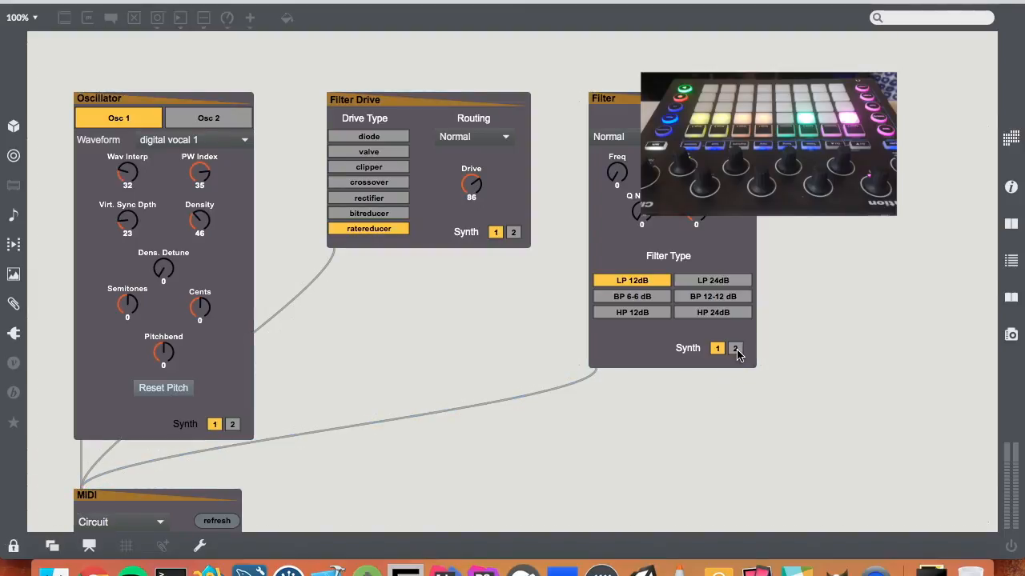
- Assign the Filter to synth 2, adjust Q and Freq, and try band-pass and LP 24dB types
click(735, 348)
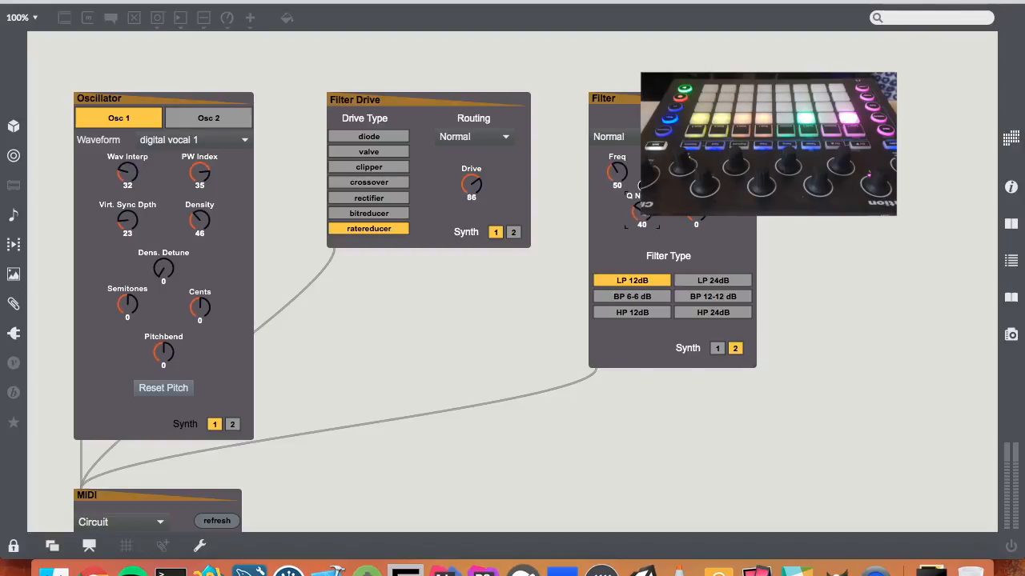
drag(640, 211, 644, 205)
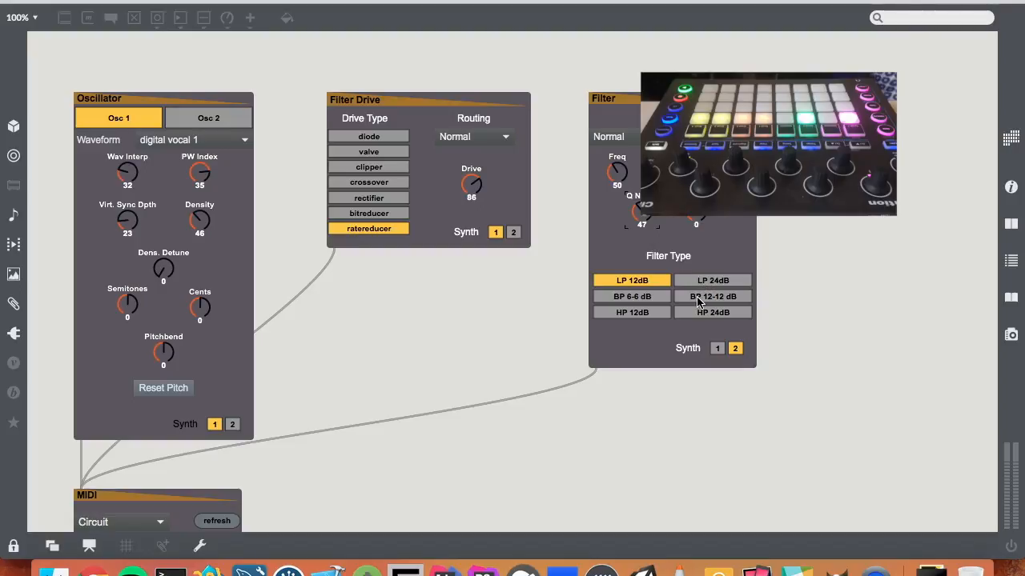
click(631, 313)
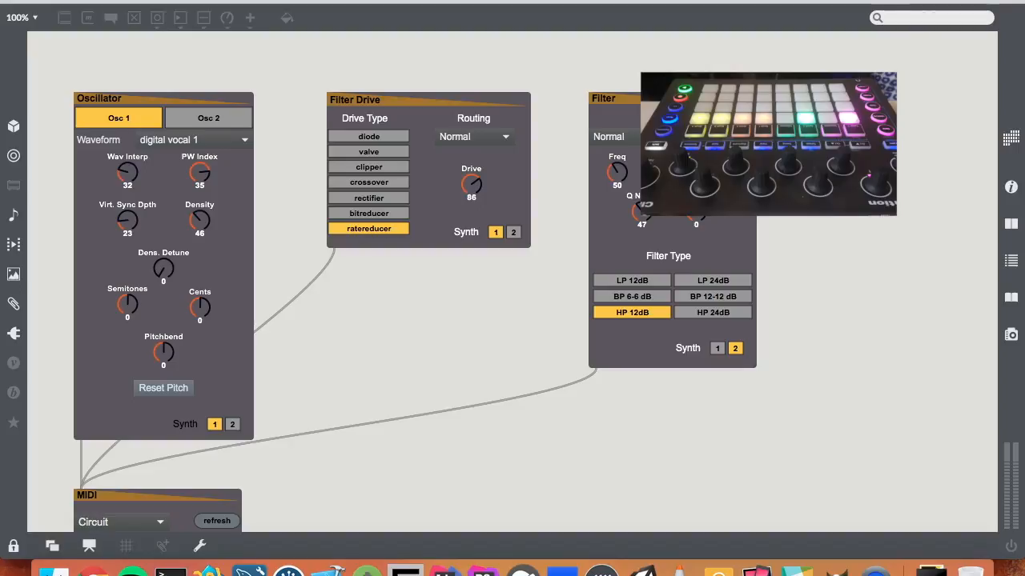
drag(616, 173, 617, 160)
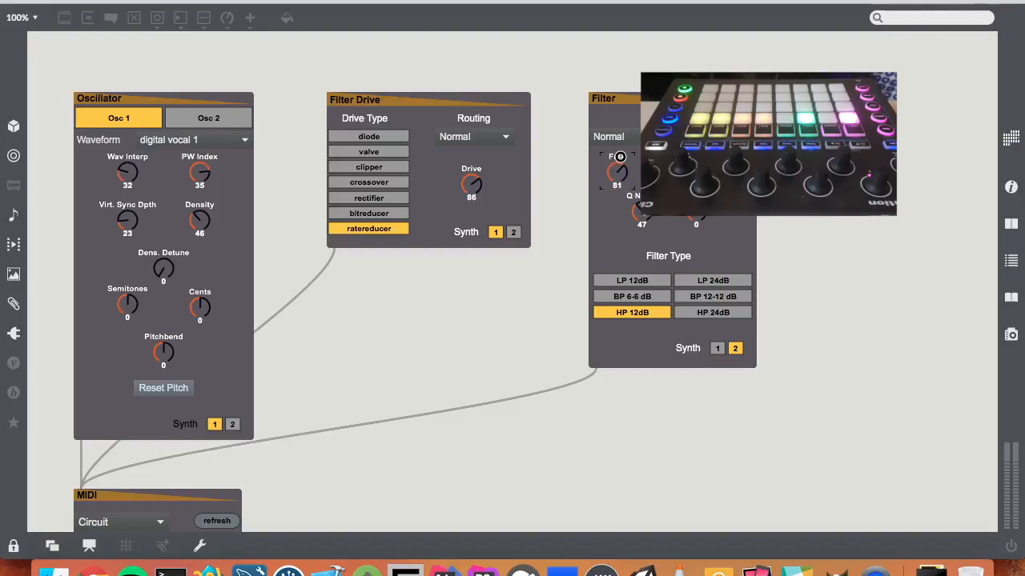
click(710, 280)
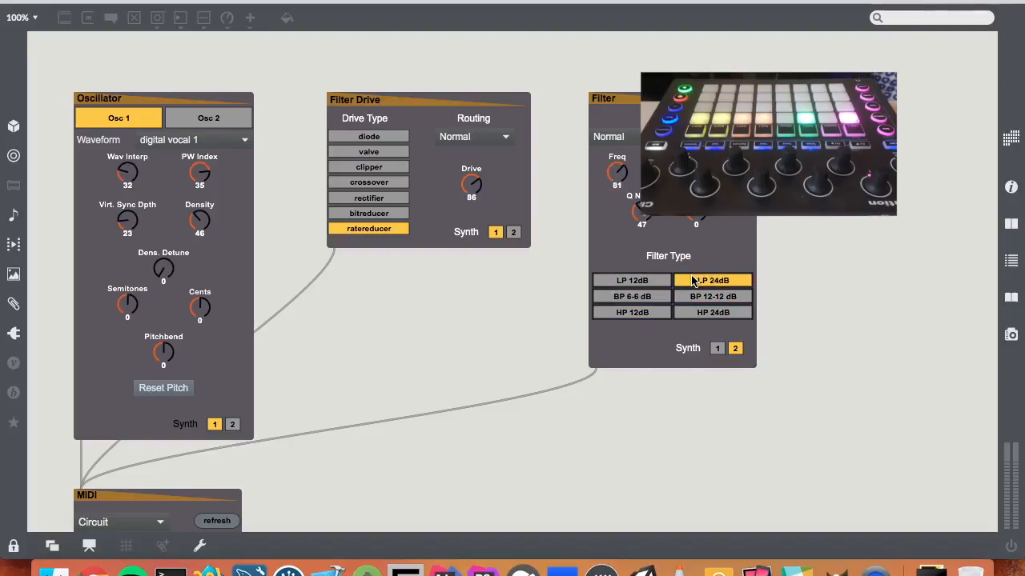
click(712, 280)
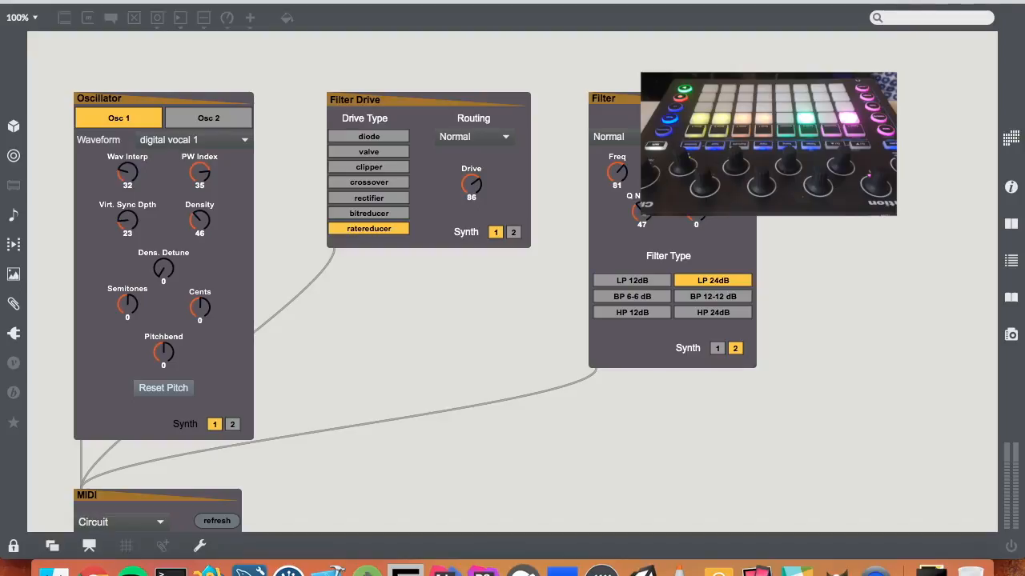
drag(616, 173, 616, 207)
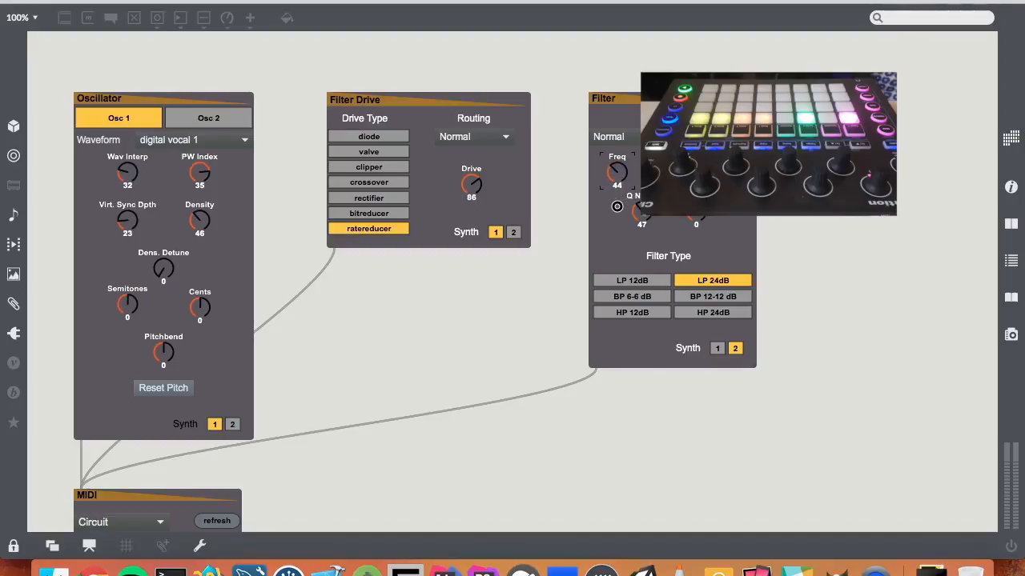
drag(618, 176, 618, 144)
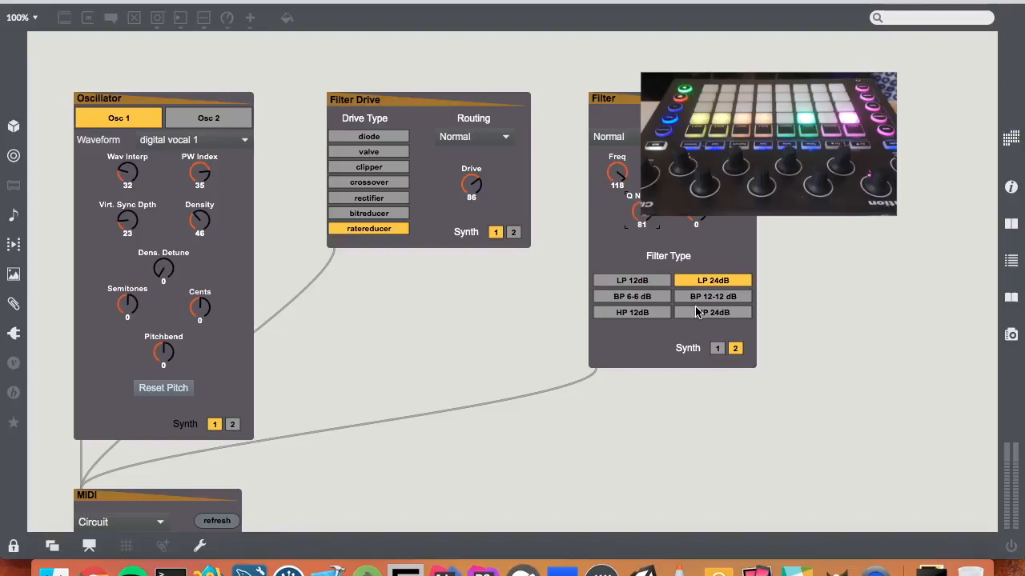
- Try HP 24dB, settle on LP 12dB with Freq 74 and Q 81, and raise Drive to 97
click(711, 312)
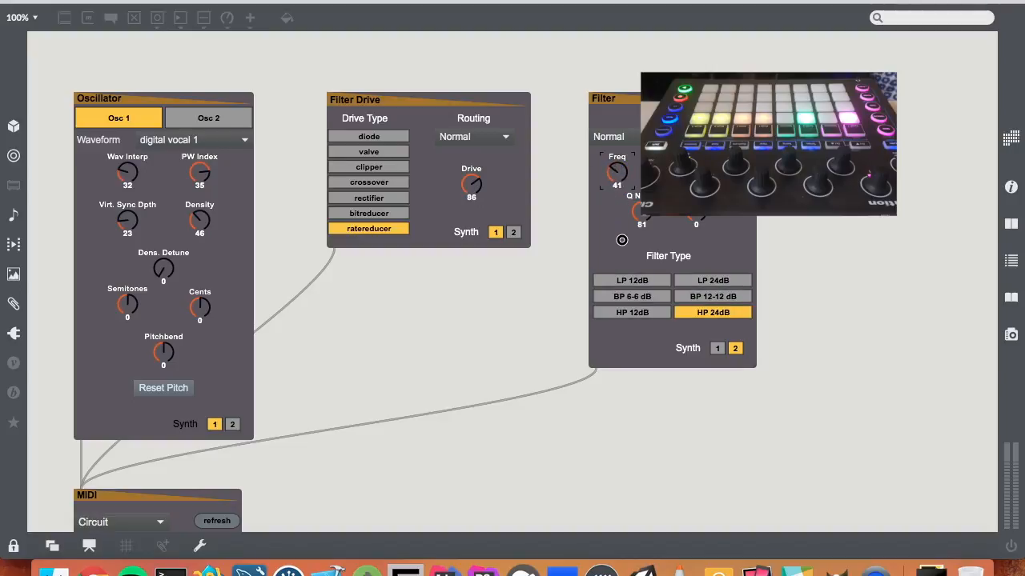
drag(616, 173, 616, 179)
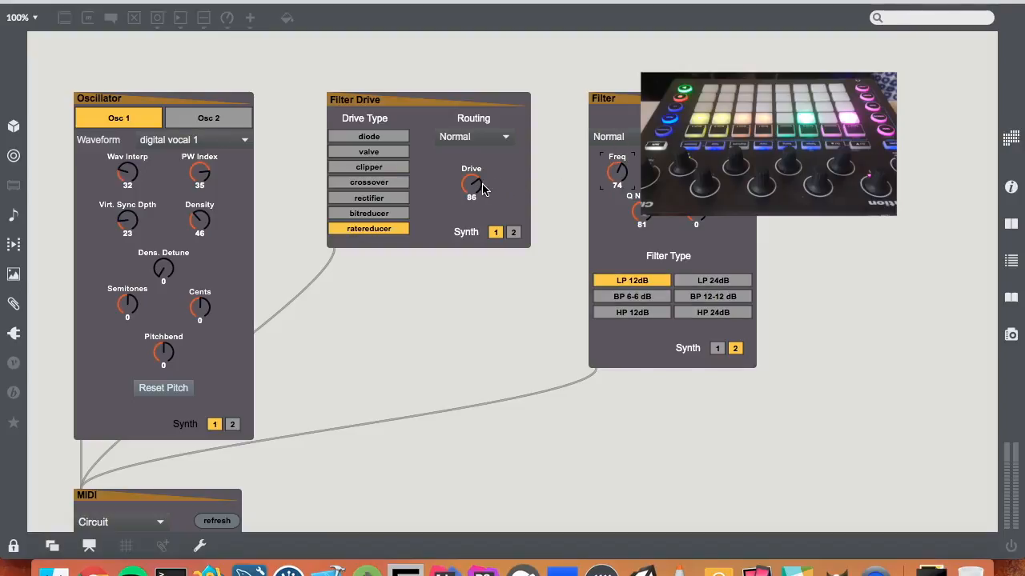
drag(470, 186, 470, 179)
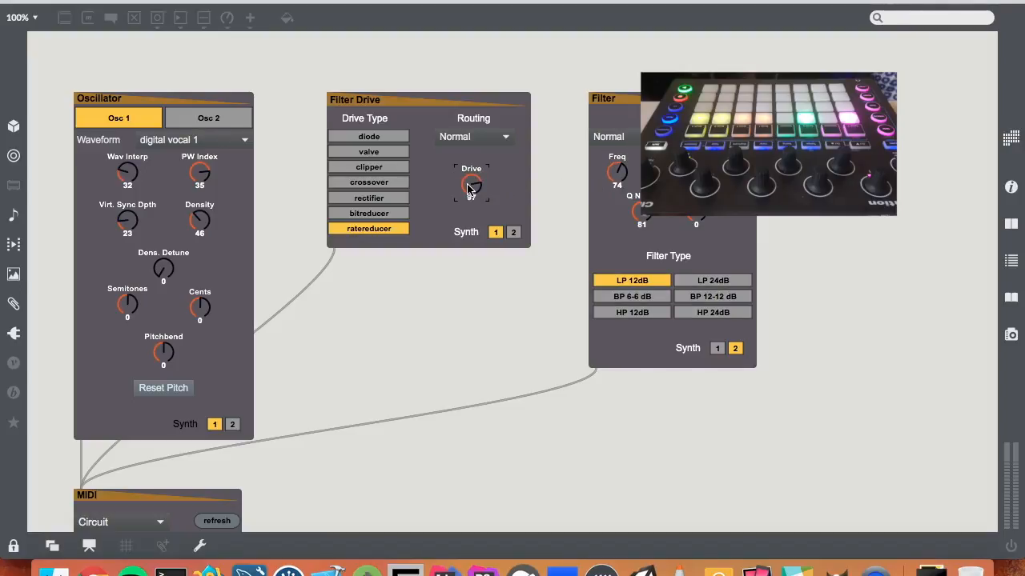
drag(471, 184, 628, 237)
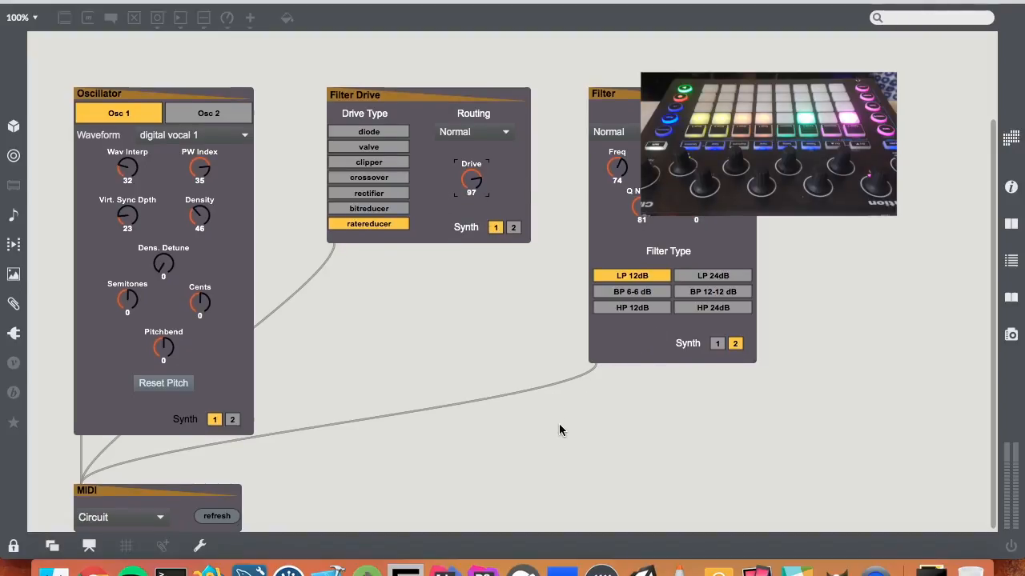
mouse_move(596, 439)
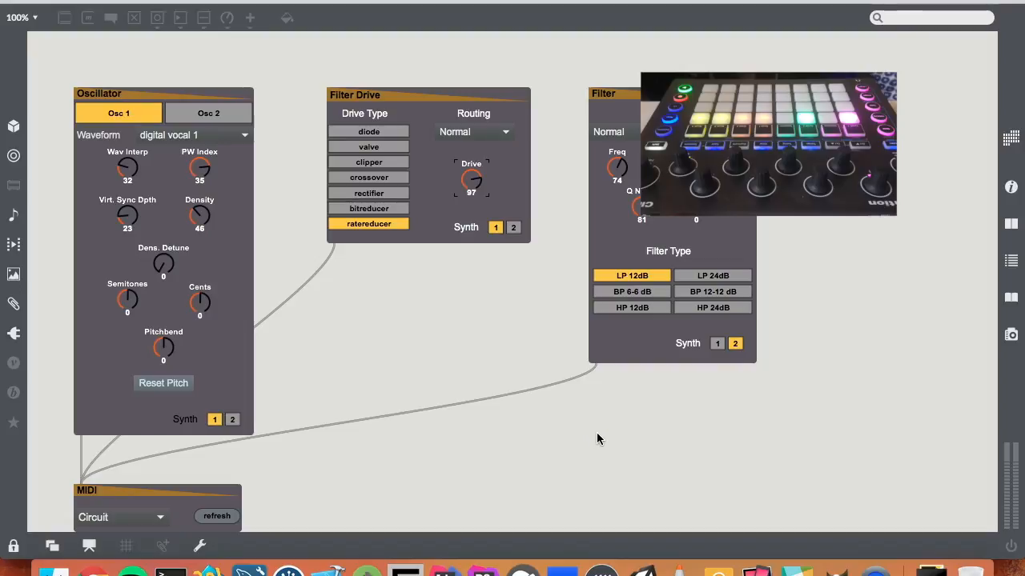
mouse_move(451, 447)
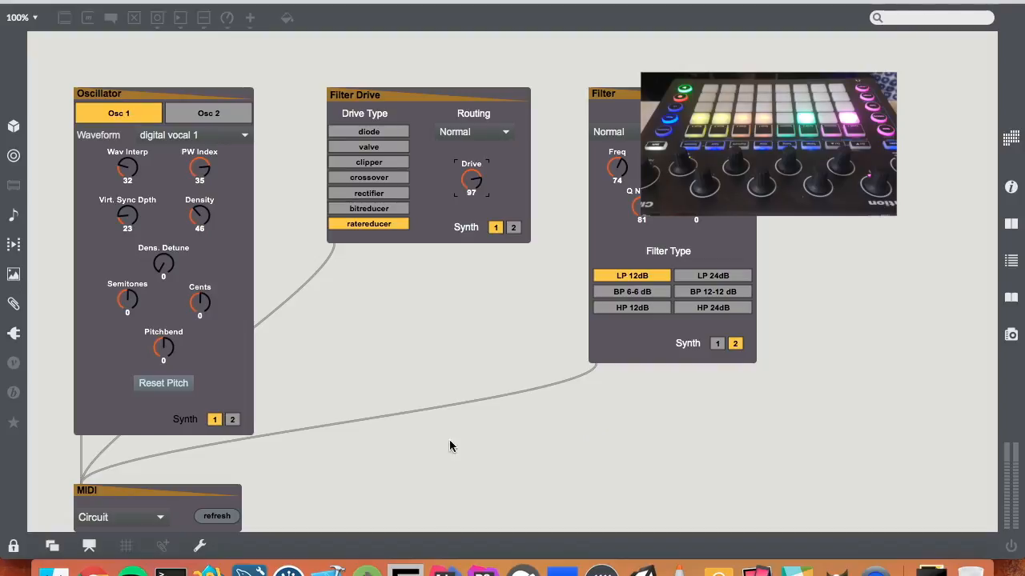
mouse_move(480, 168)
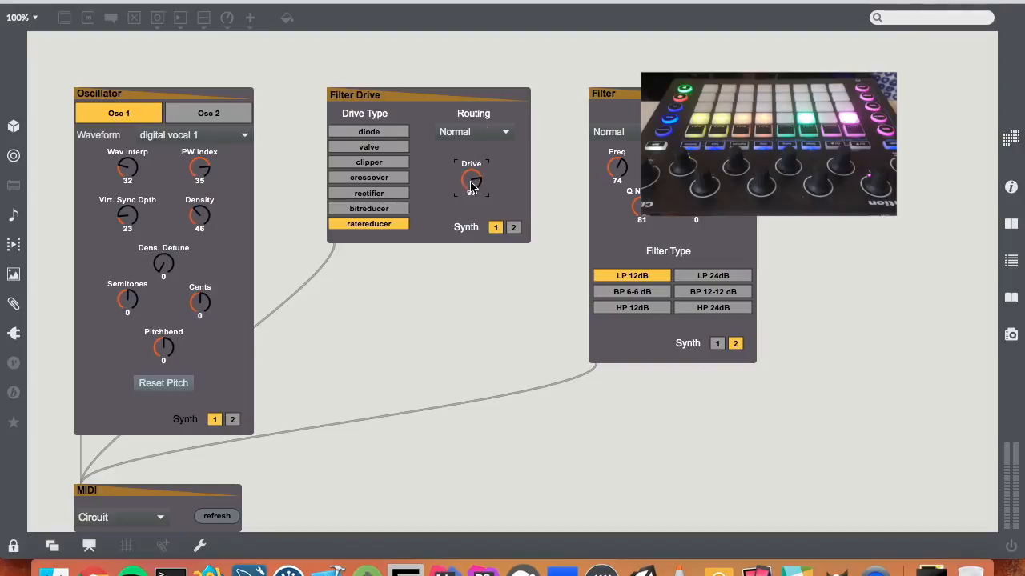
drag(471, 180, 484, 172)
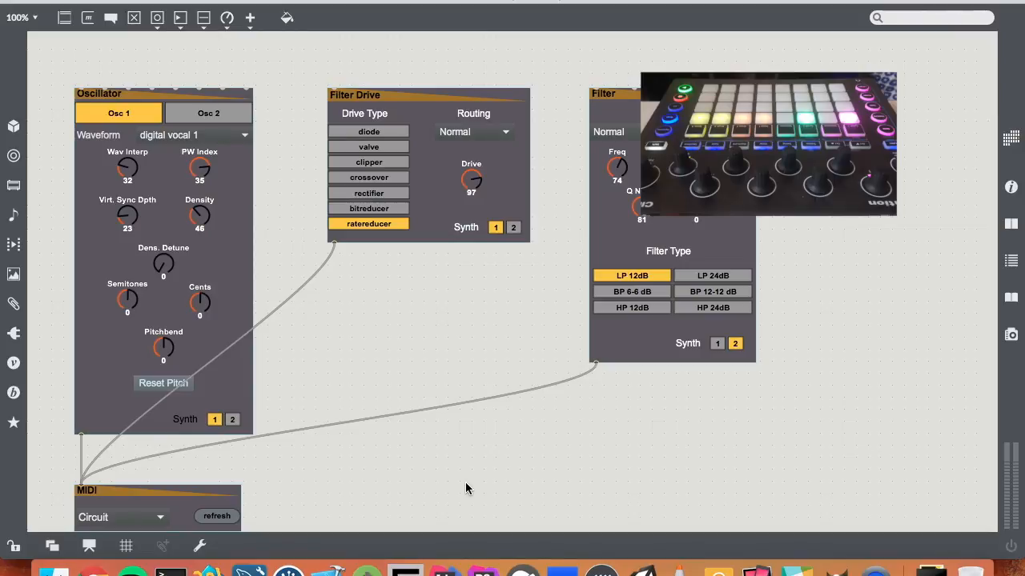
- Add a BEAP module from the browser's Sequencer category to the upper right of the patch
right_click(467, 489)
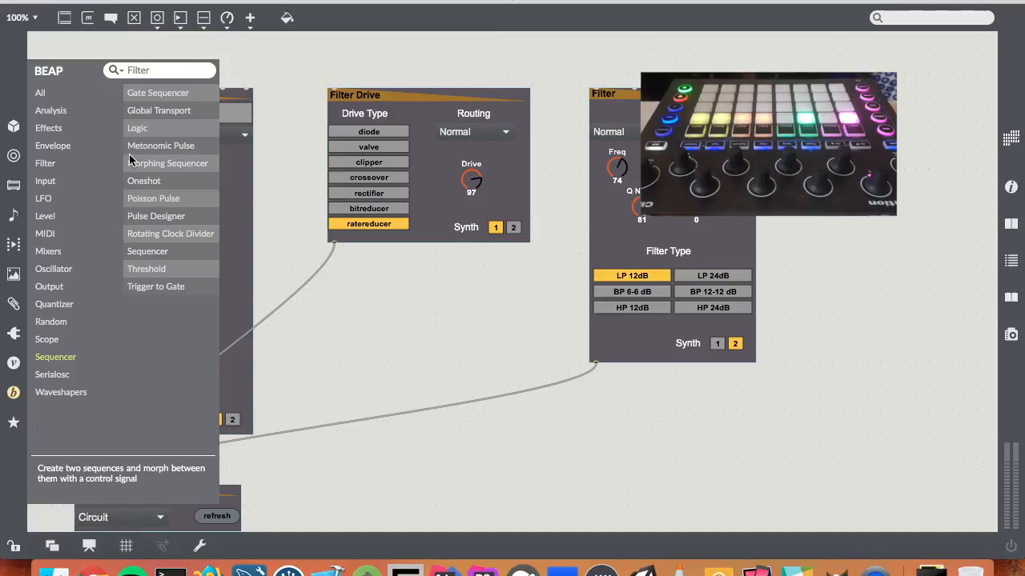
click(43, 198)
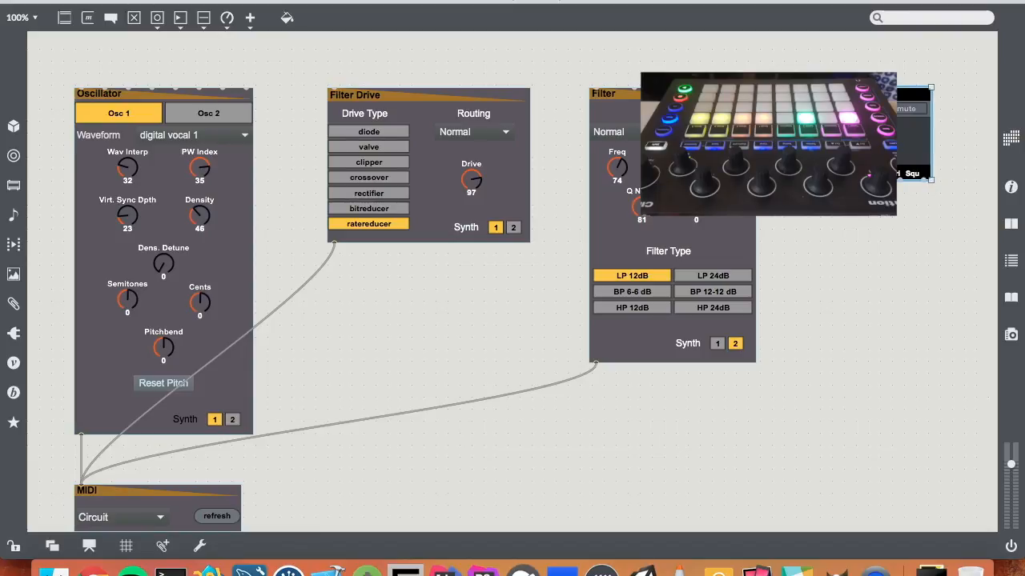
mouse_move(828, 218)
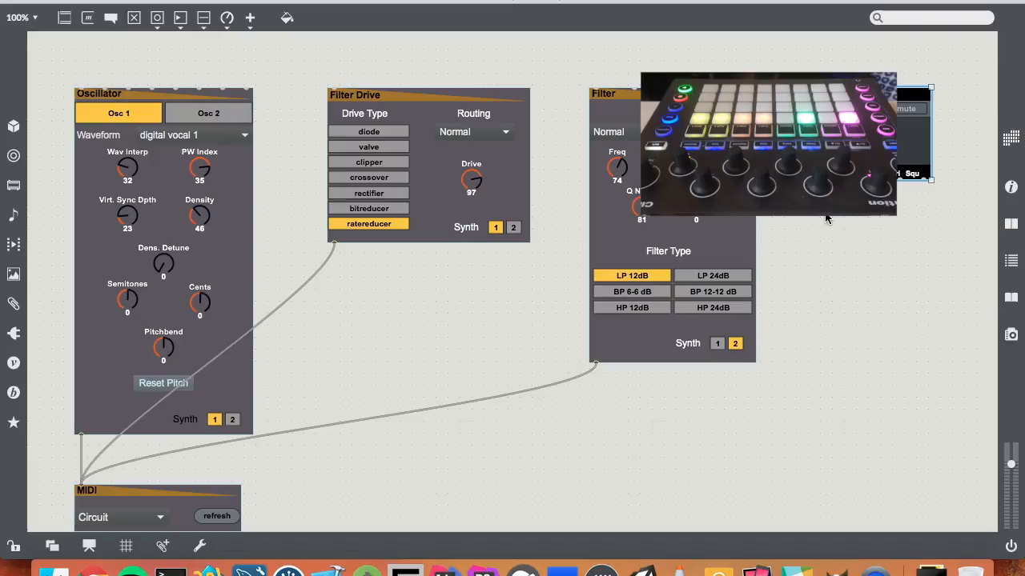
mouse_move(345, 89)
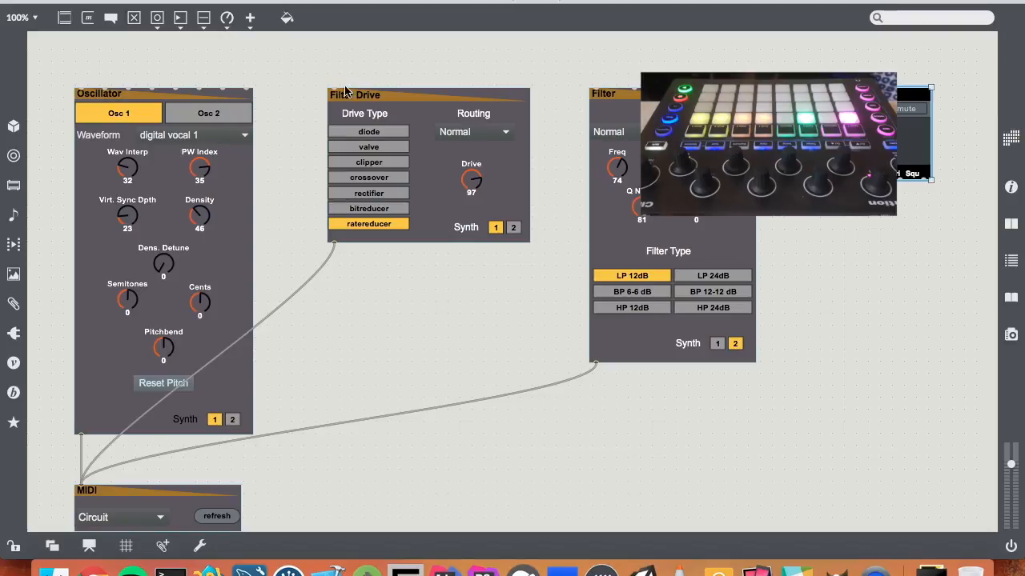
mouse_move(224, 182)
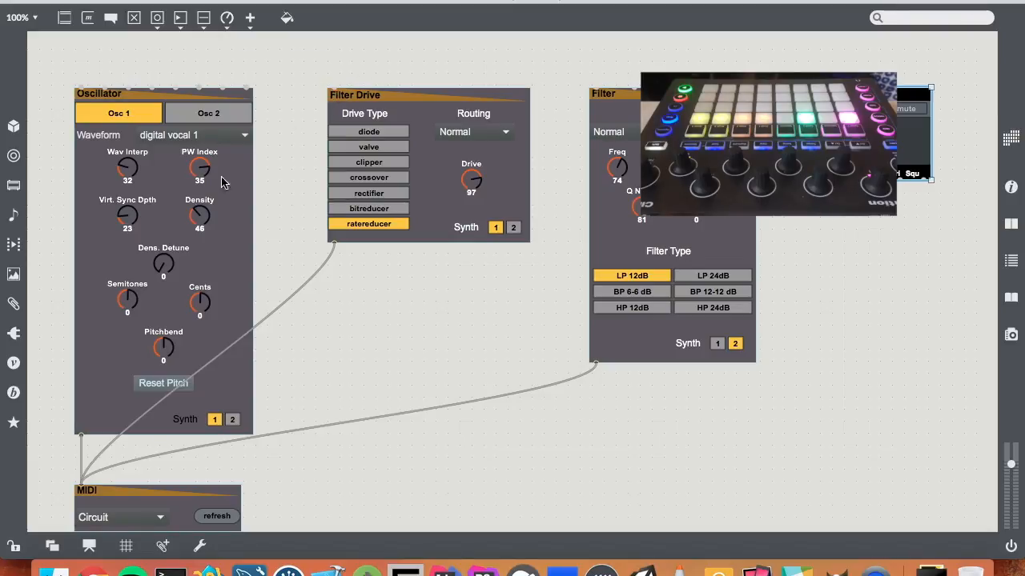
mouse_move(335, 88)
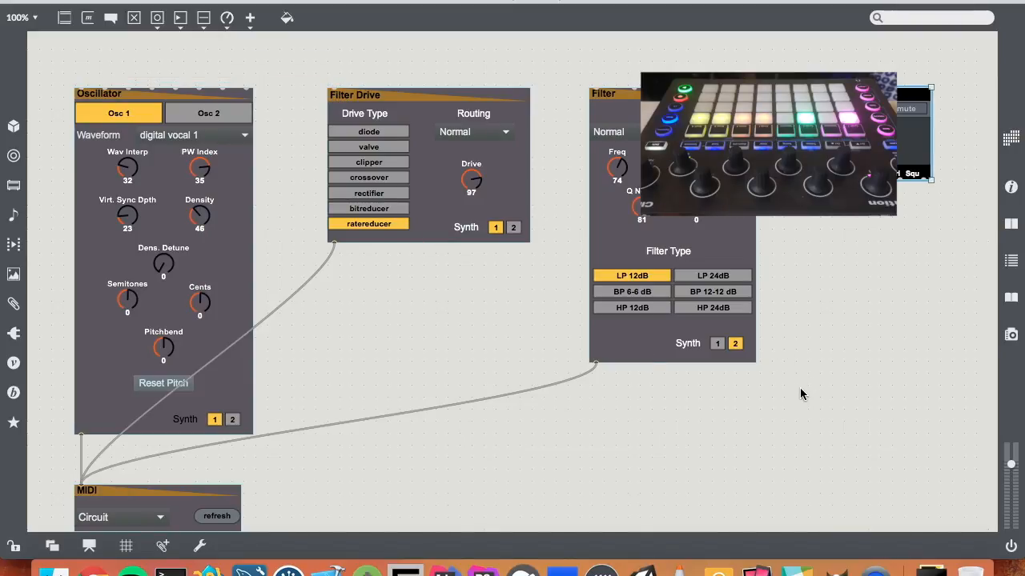
- Bring up the module browser to add a BEAP Converter beside the Filter
right_click(803, 394)
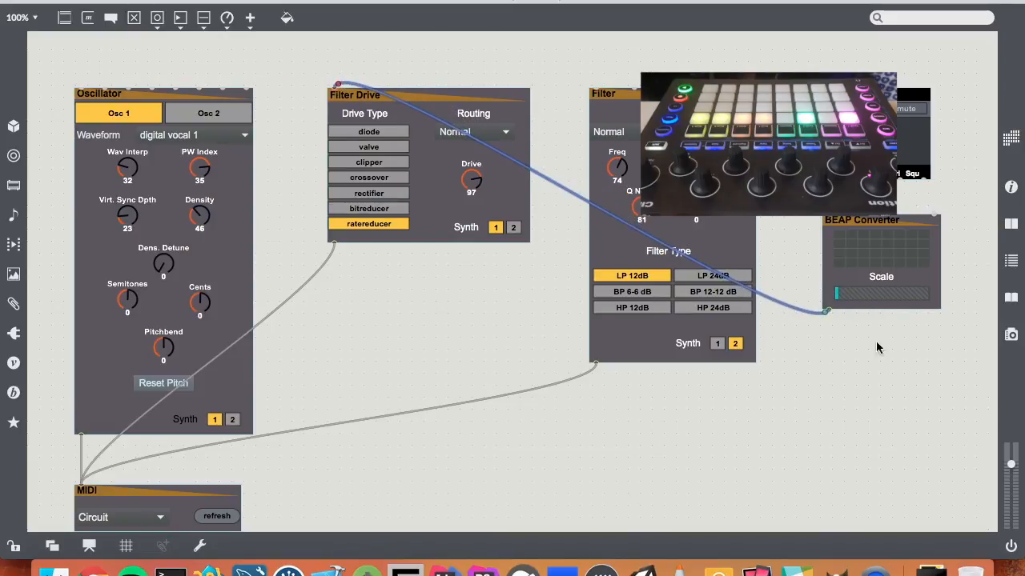
mouse_move(875, 380)
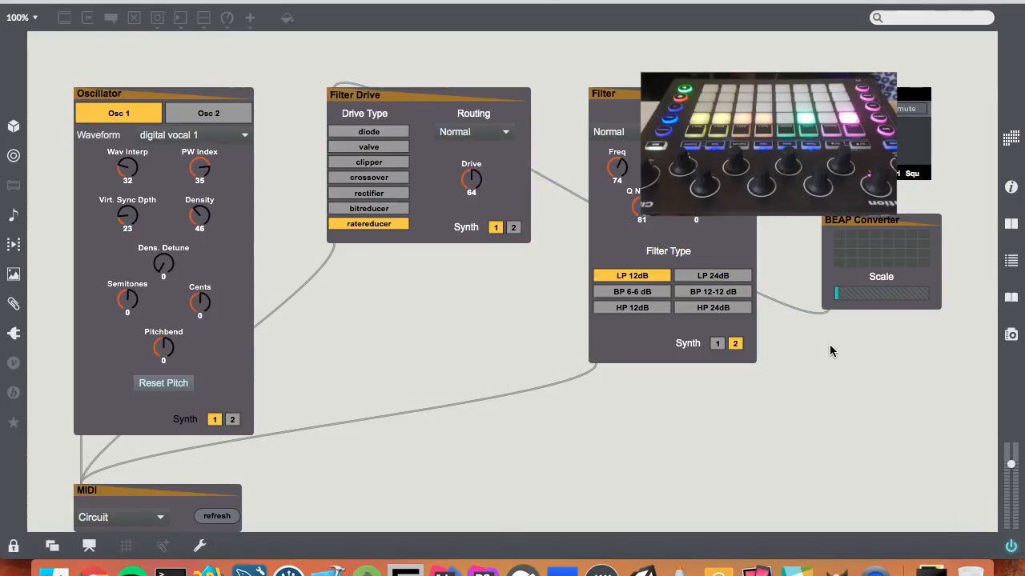
- Rescale the converter output, patch it into Filter Drive as clipper, and adjust Oscillator sync depth
drag(835, 296, 872, 296)
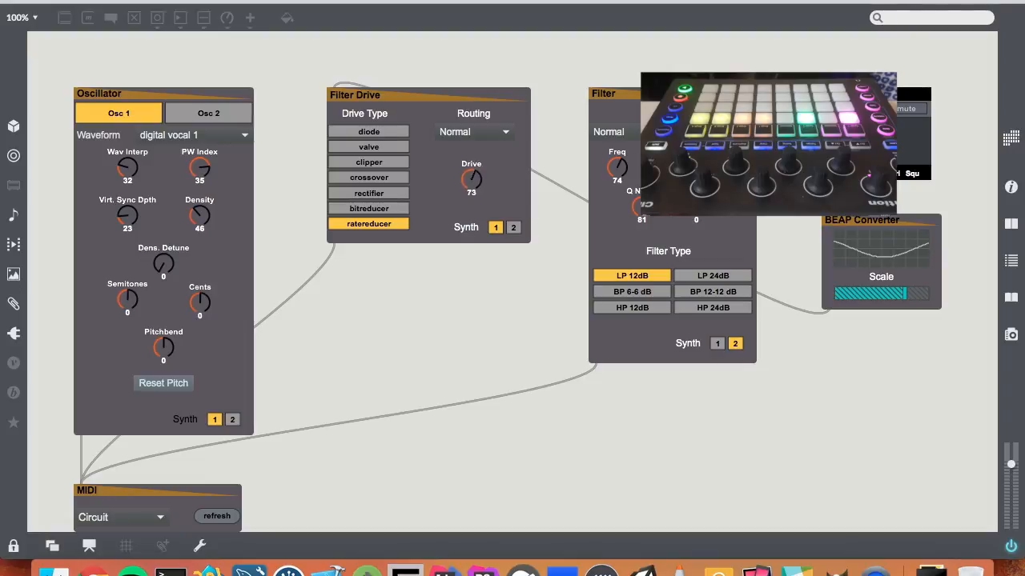
drag(471, 179, 470, 168)
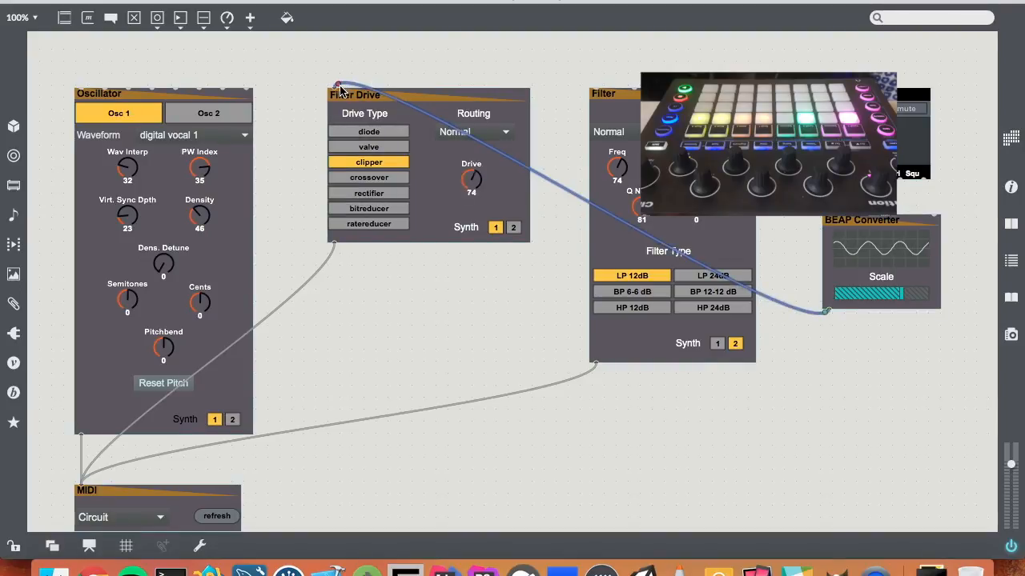
mouse_move(124, 80)
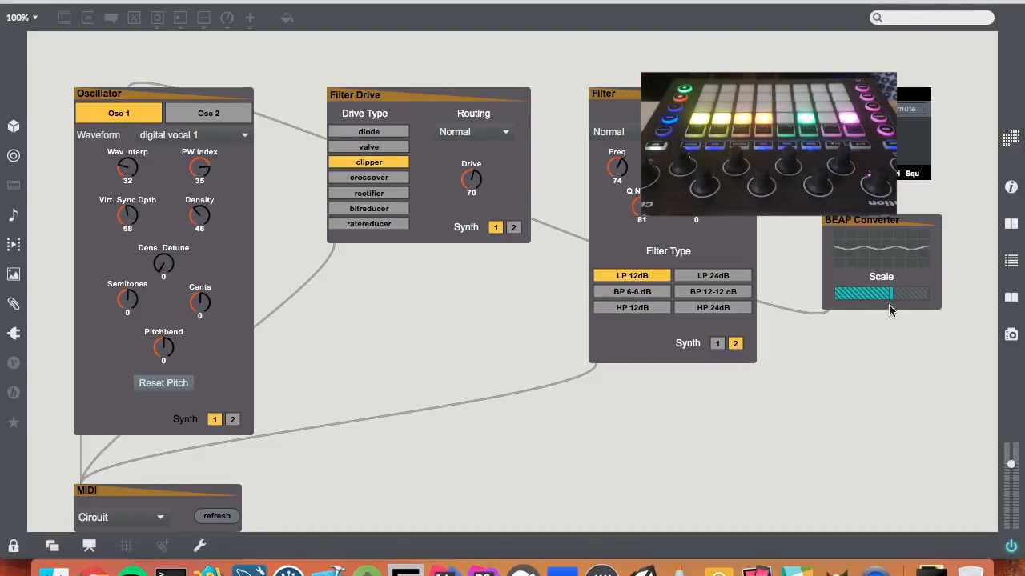
drag(128, 215, 131, 208)
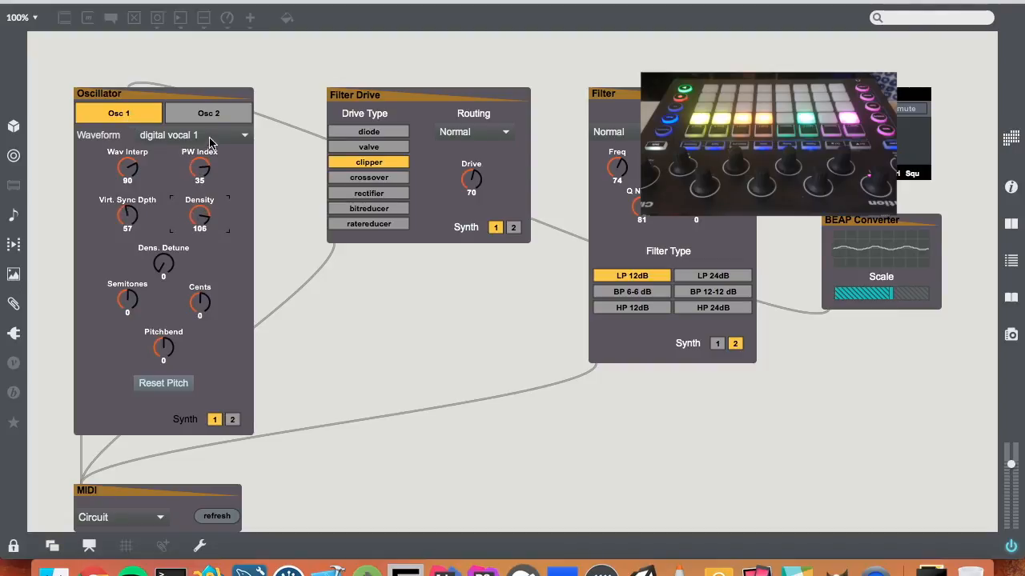
drag(198, 169, 200, 195)
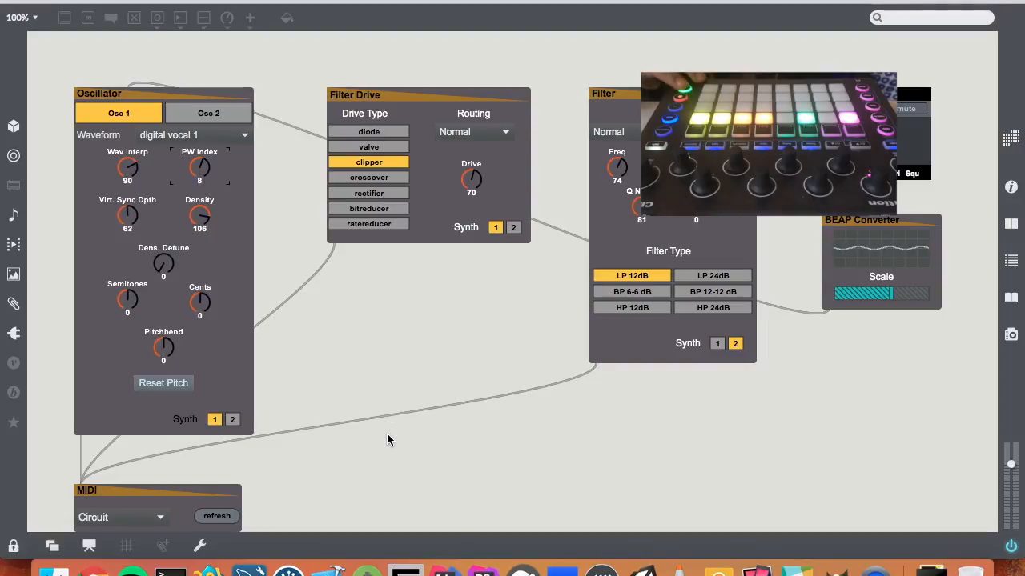
- Patch the converter into the Oscillator and raise Virt. Sync Depth to 69
drag(129, 217, 128, 221)
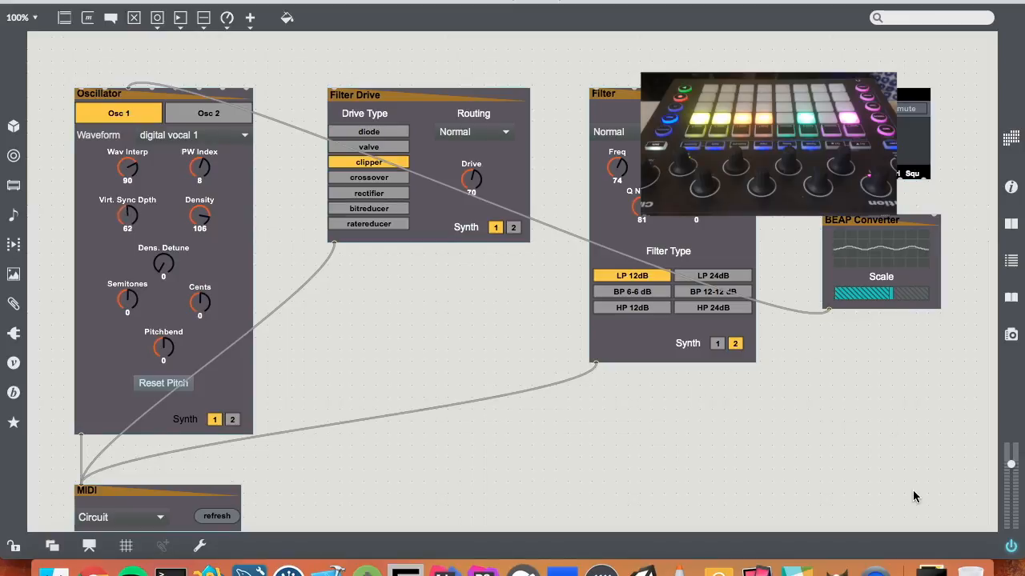
drag(128, 216, 128, 205)
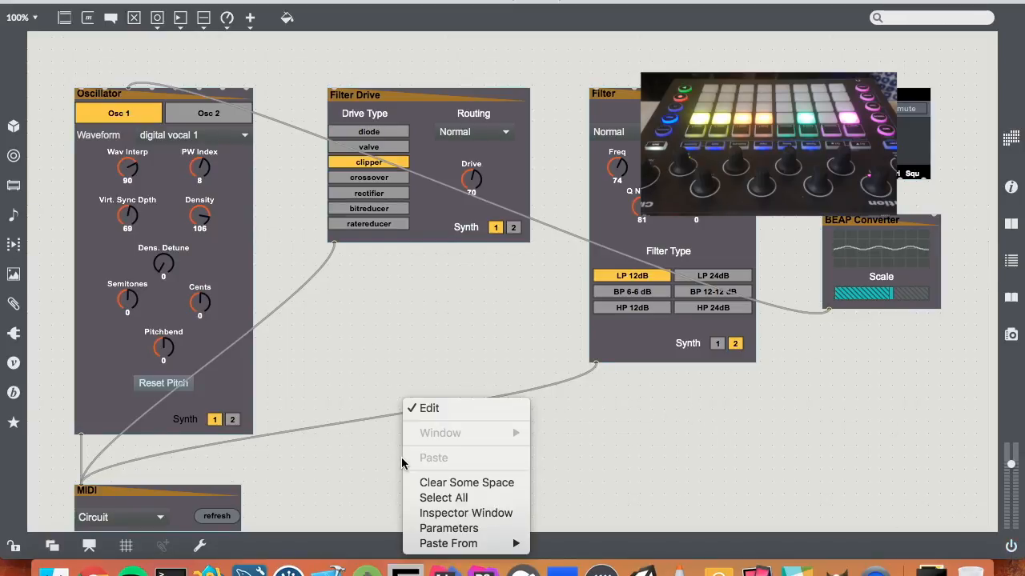
click(362, 457)
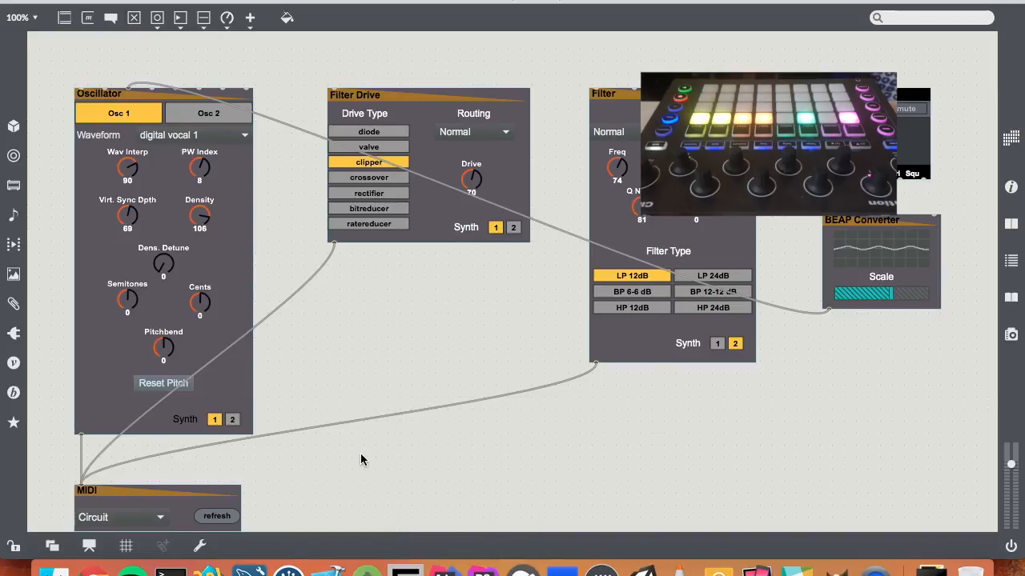